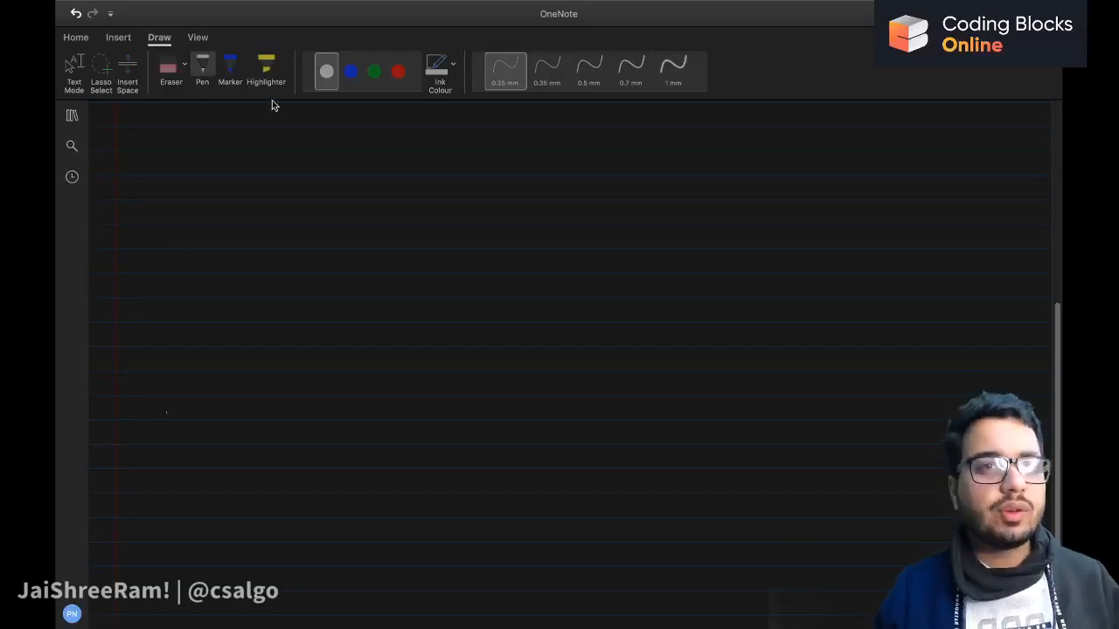
mouse_move(318, 91)
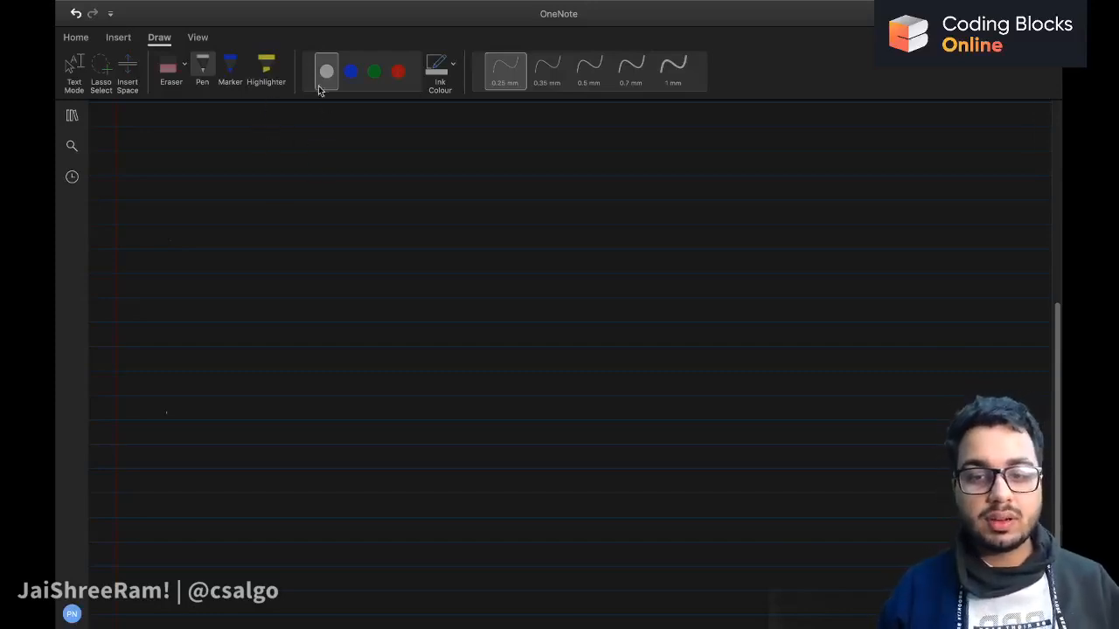
- Handwrite the underlined heading 'Set (STL)' and the note '→ unique elements' below it
drag(388, 196, 402, 190)
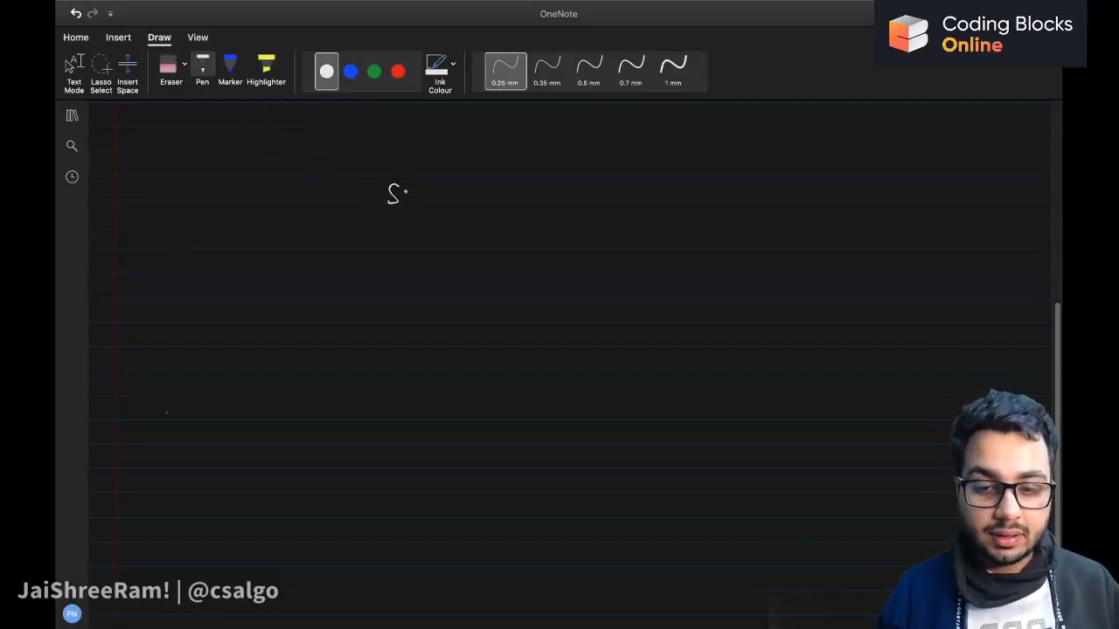
drag(388, 192, 428, 231)
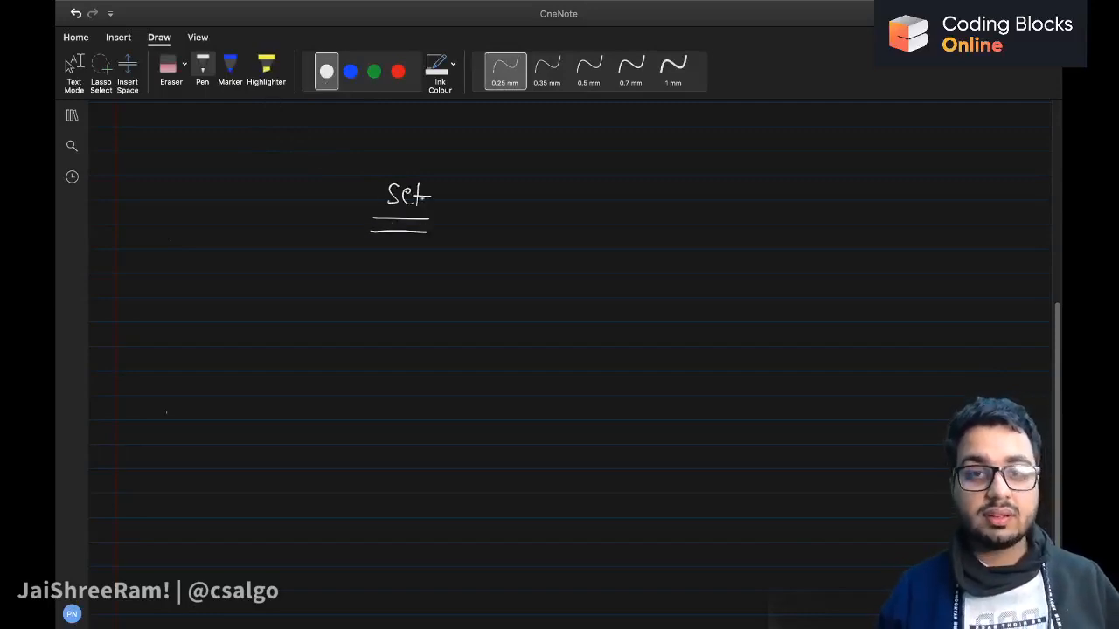
drag(461, 213, 516, 196)
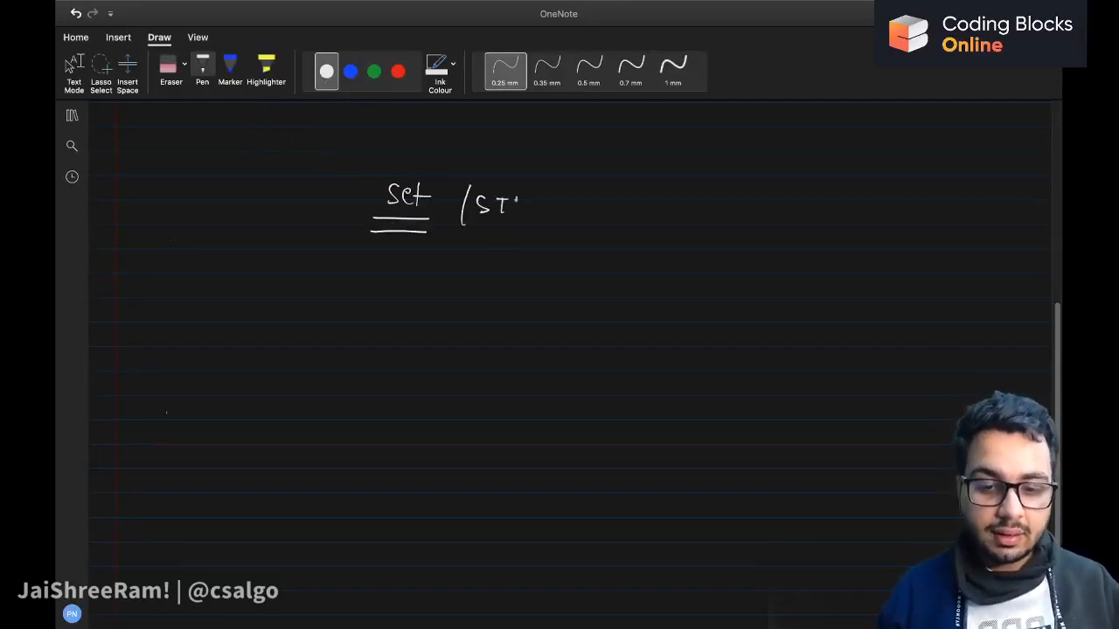
drag(498, 206, 542, 213)
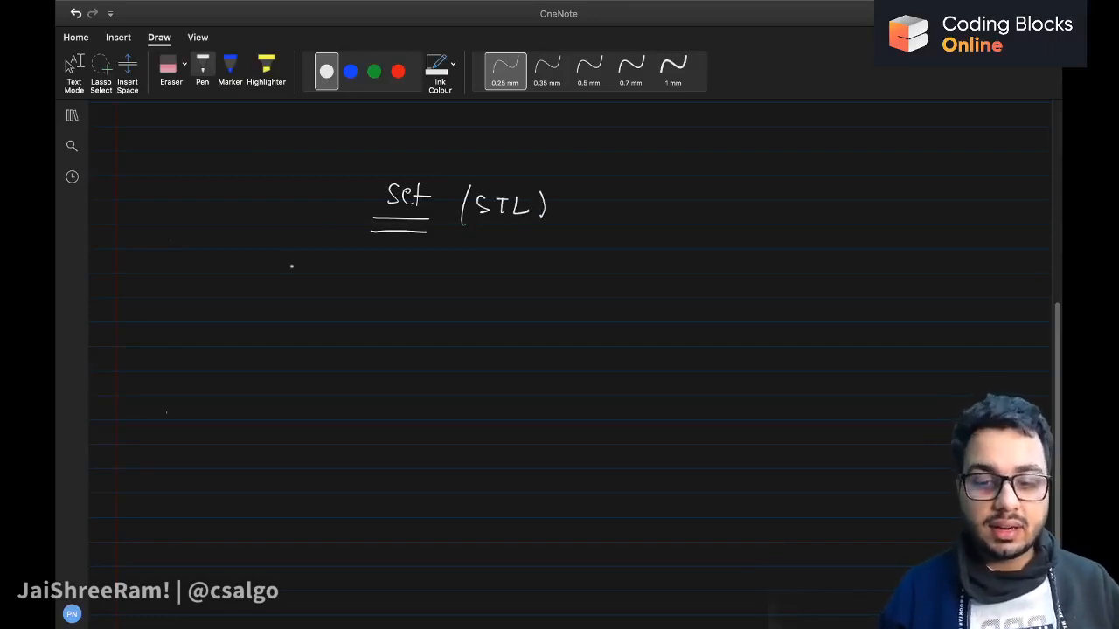
drag(288, 269, 371, 269)
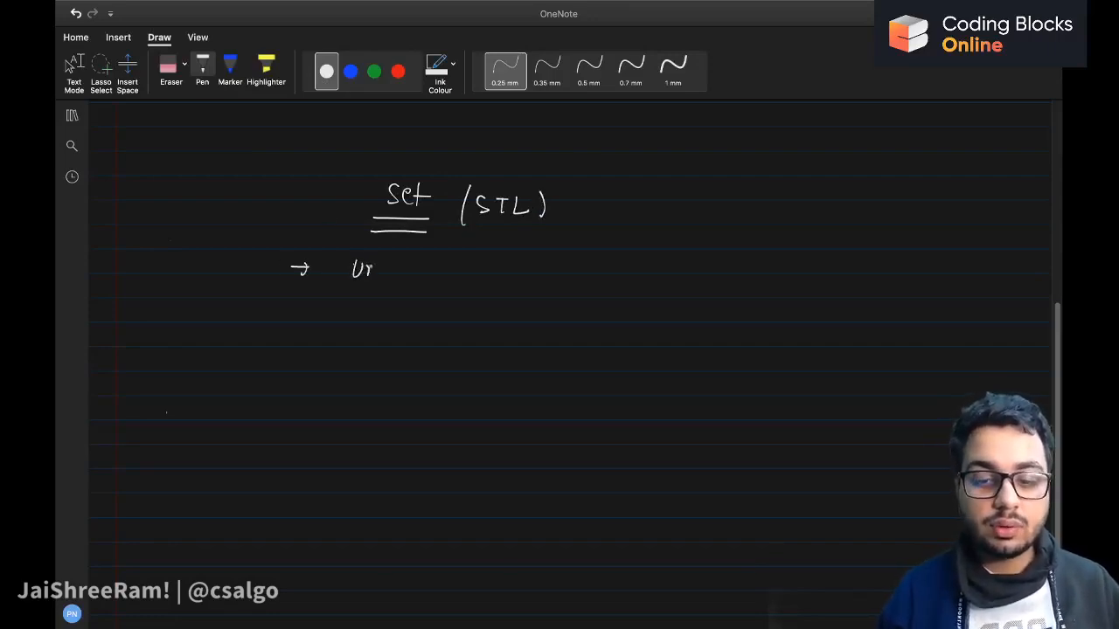
drag(359, 271, 429, 271)
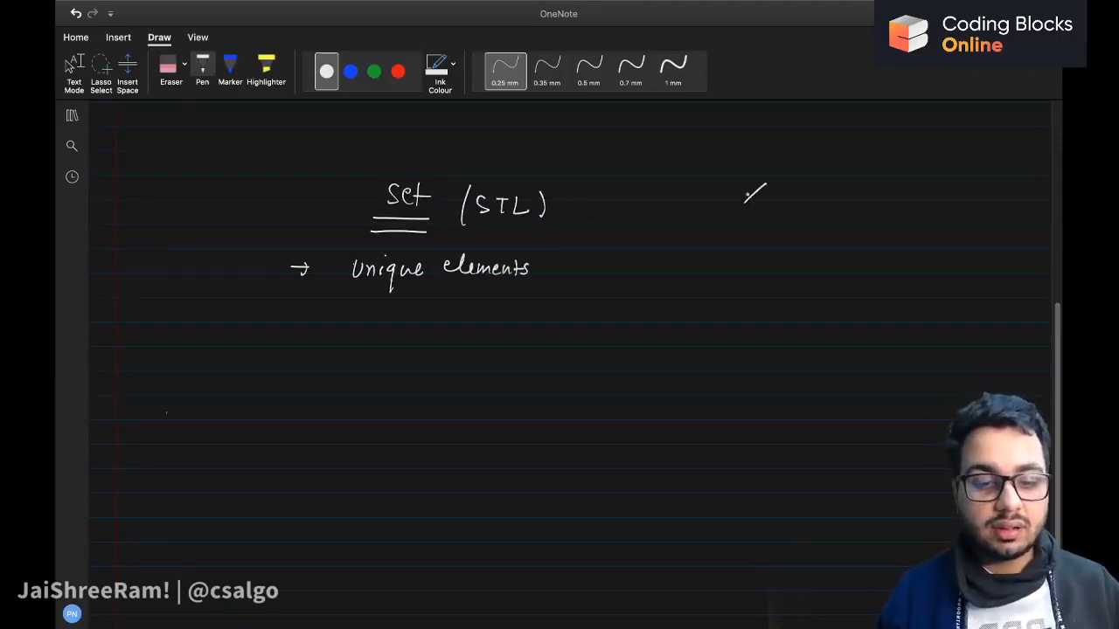
- Add a side sketch at the right contrasting 'set' with 'unordered'
drag(760, 201, 734, 218)
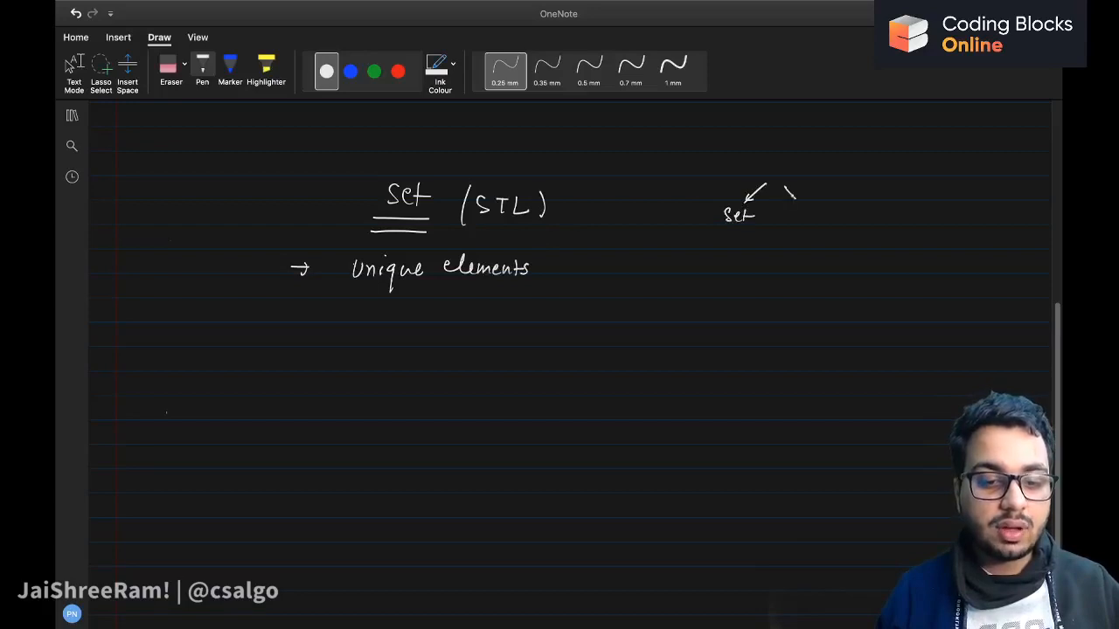
drag(787, 213, 836, 219)
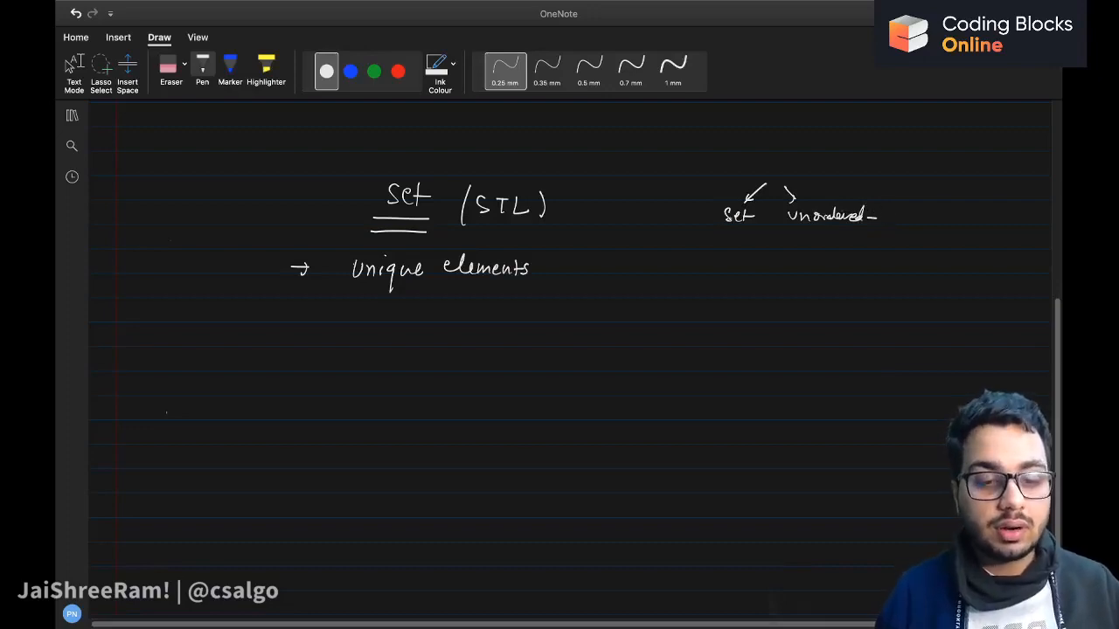
drag(731, 224, 731, 245)
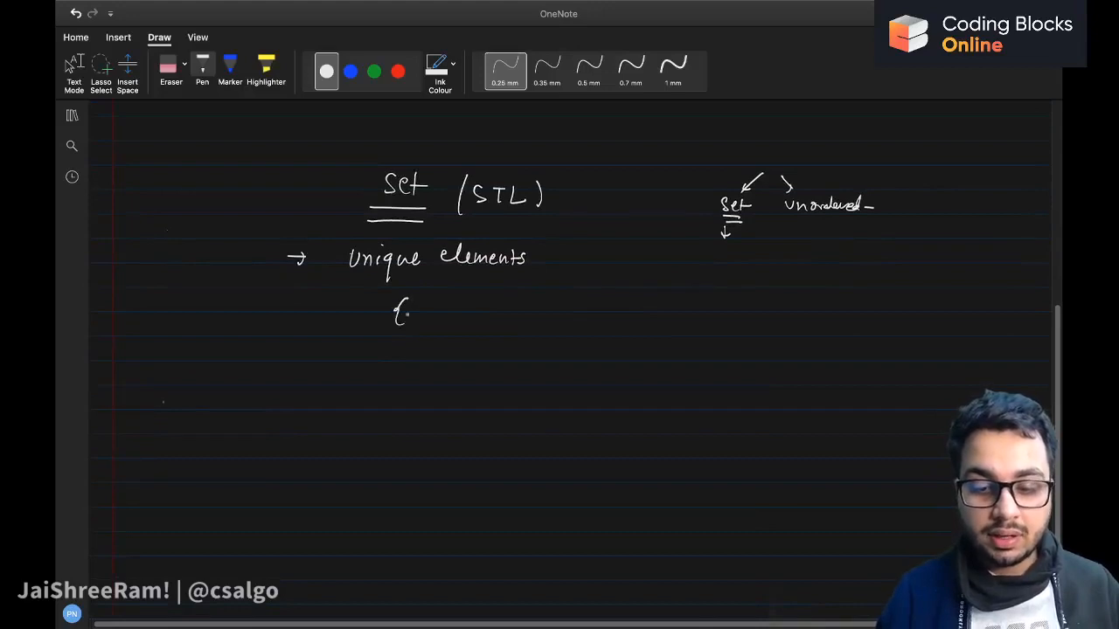
- Write the list {1,2,3,4,5,1,1,2,3} curving into a circle of 1,2,3,4,5, plus an underlined 1123 example
drag(410, 314, 464, 315)
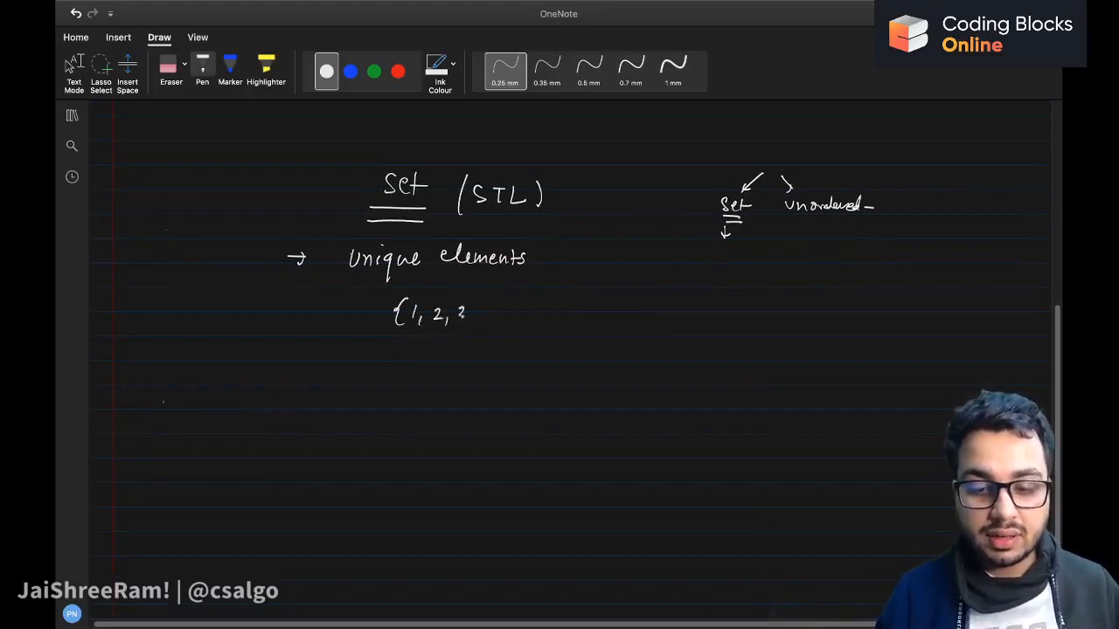
drag(463, 314, 528, 316)
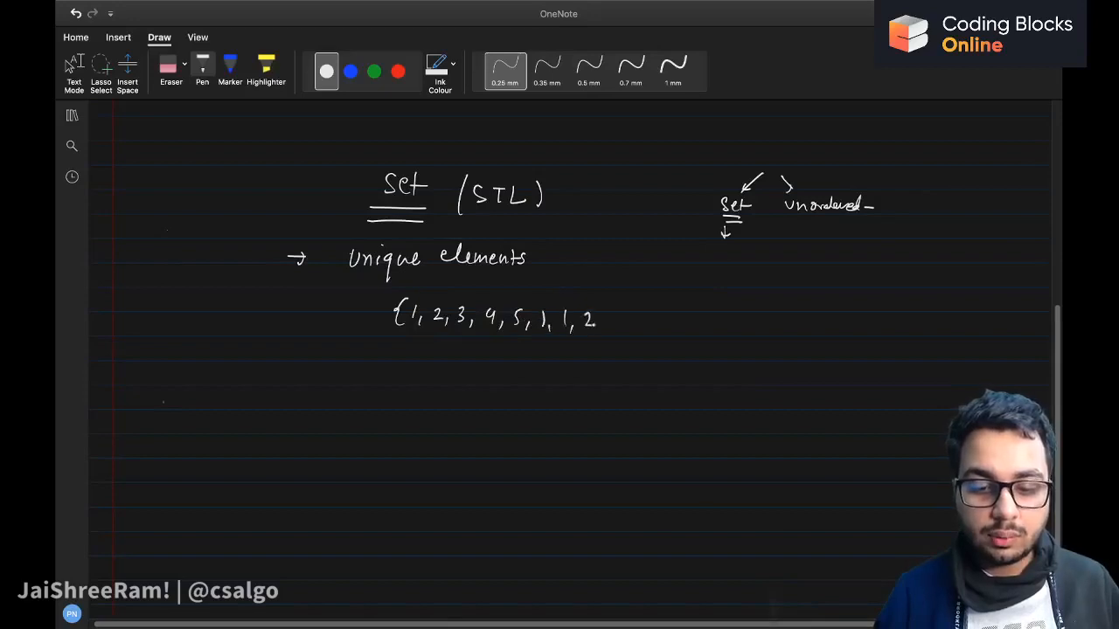
drag(603, 314, 638, 324)
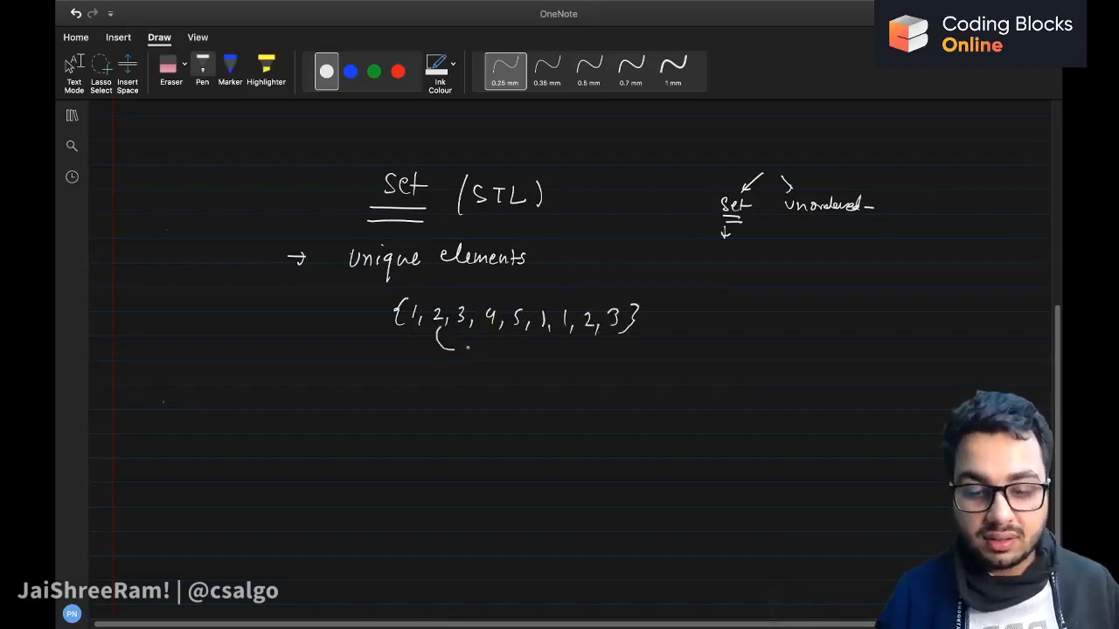
drag(437, 341, 515, 399)
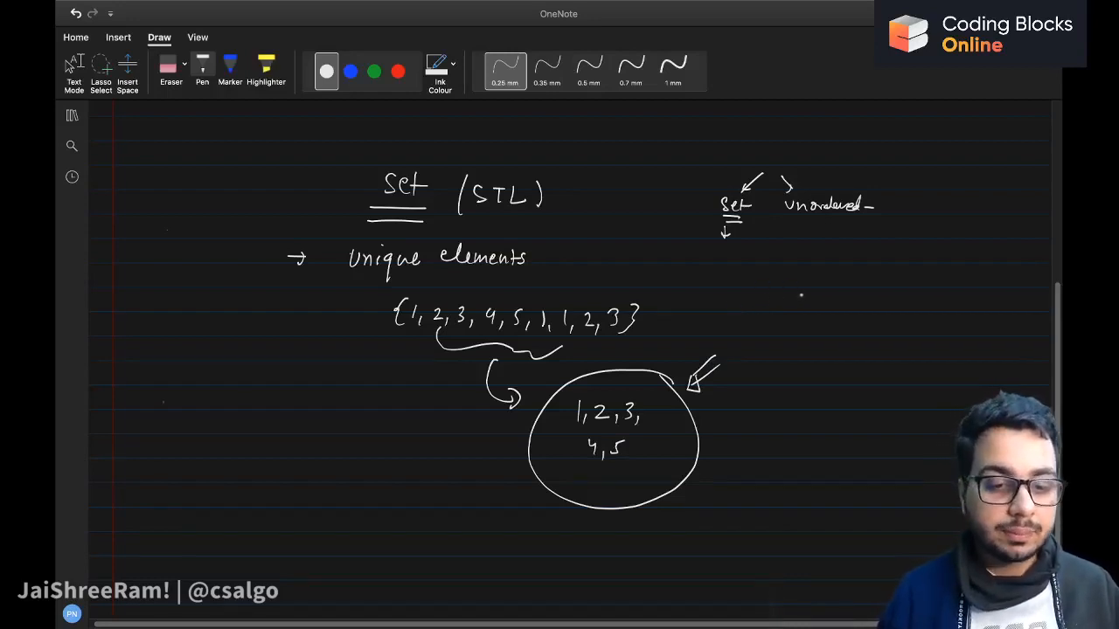
drag(787, 306, 861, 329)
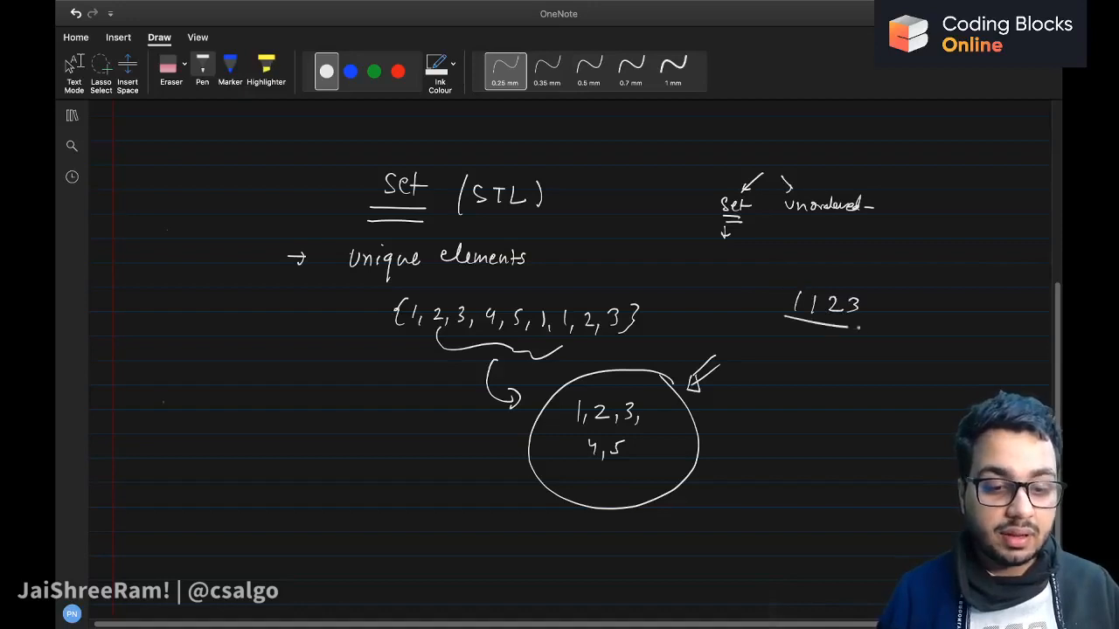
drag(783, 315, 769, 335)
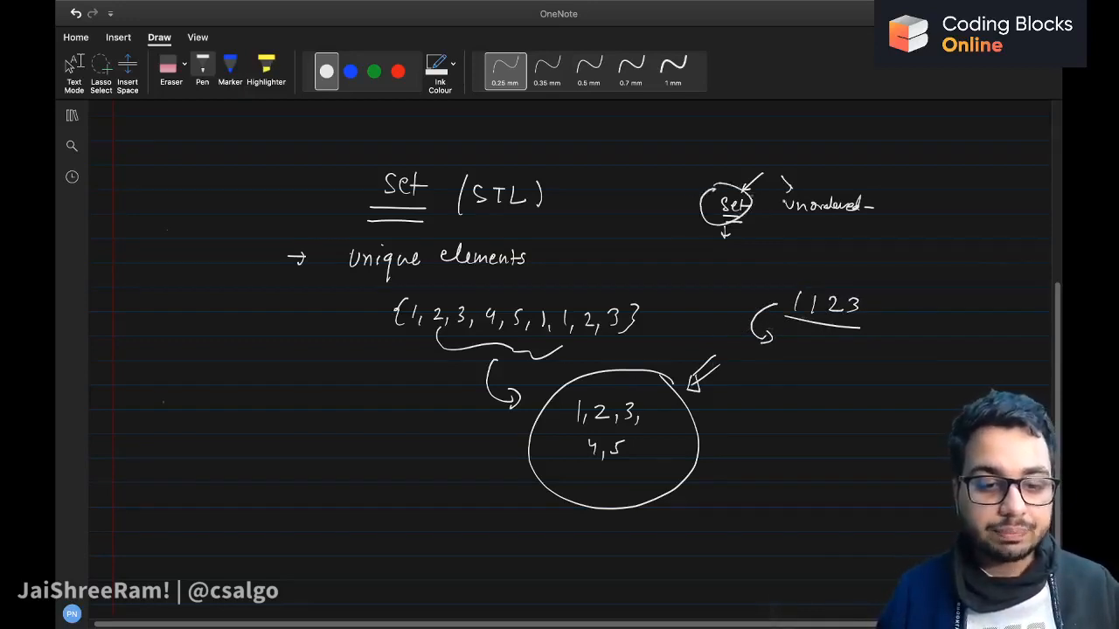
- Label the right heading 'unordered-set', note set uses a BST / Red Black Tree, and add '→ O(logN)'
drag(874, 206, 905, 223)
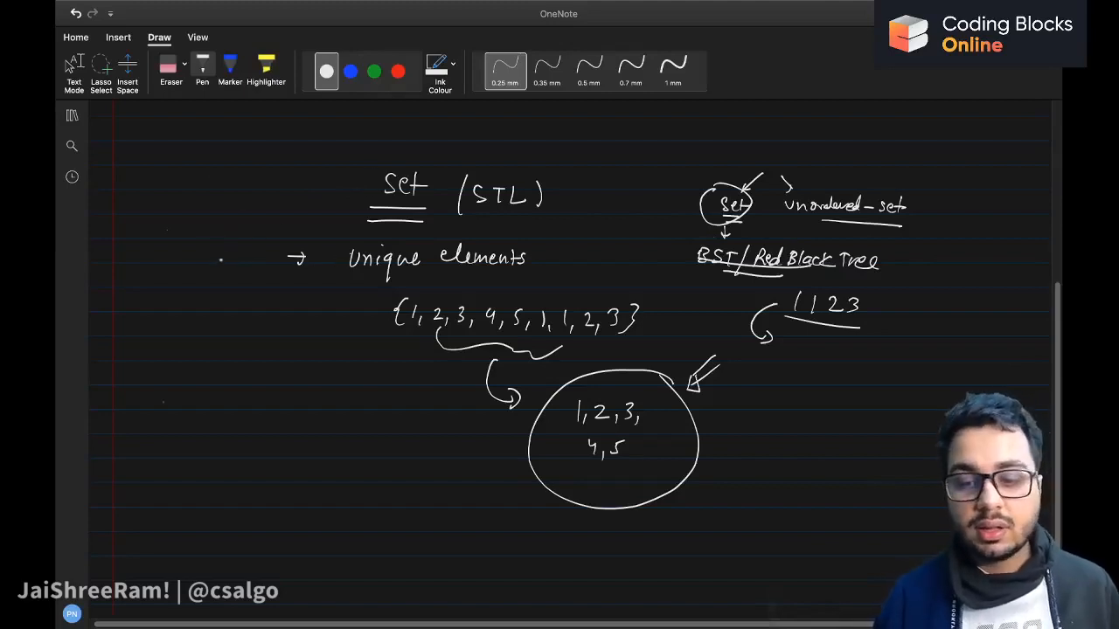
scroll(down, 3)
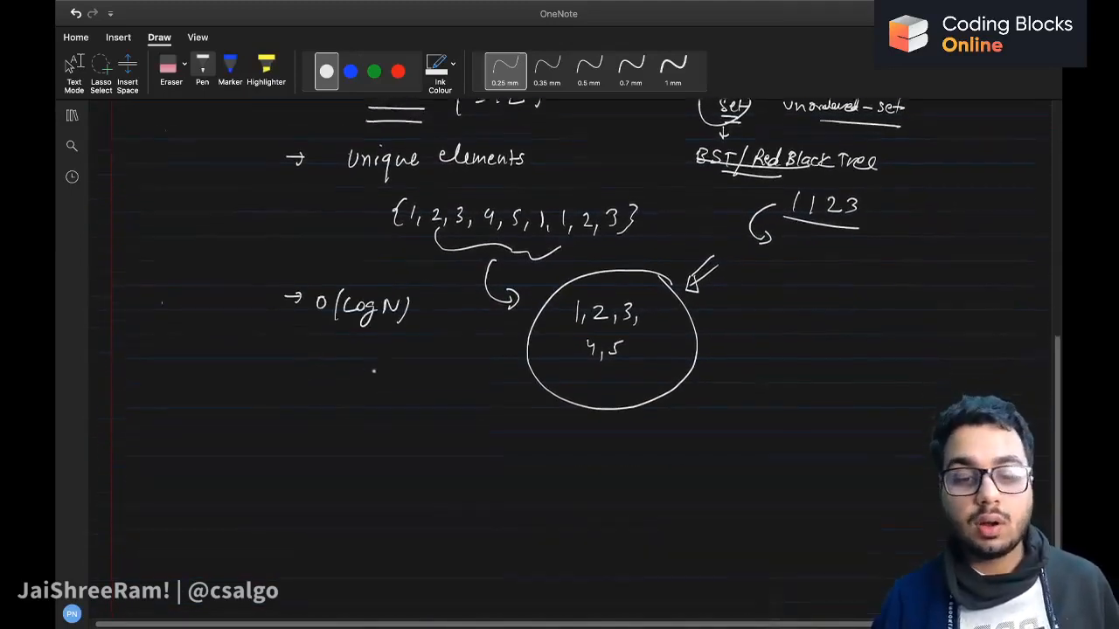
scroll(up, 3)
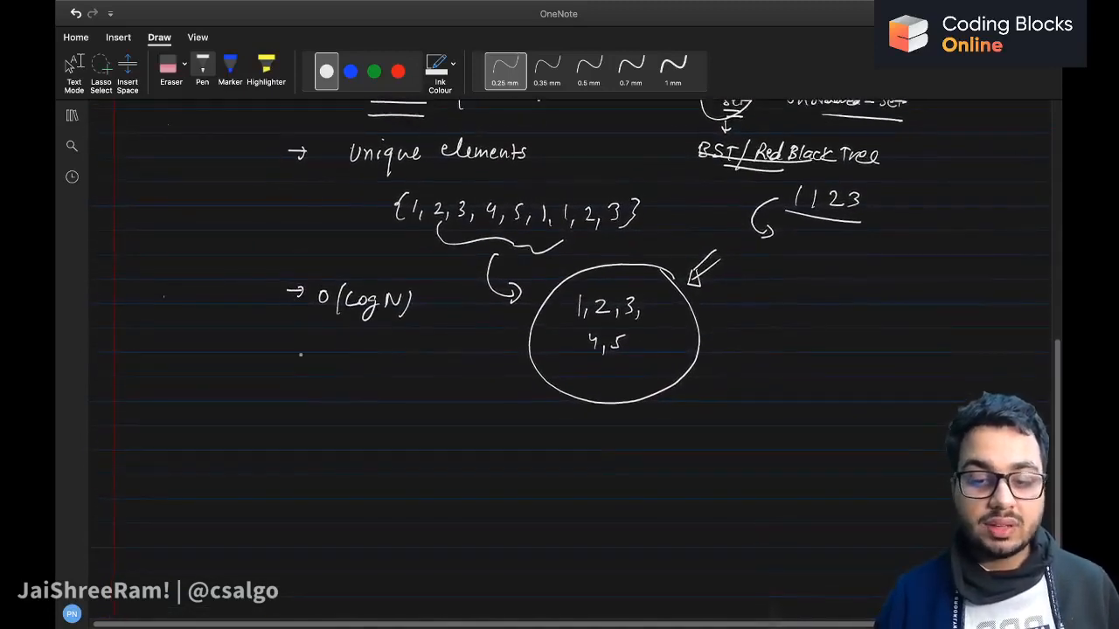
- Write '→ You can't update' with the example: strike 3, write 13, 'Remove 3 insert 13', and 'insert' at left
drag(283, 367, 304, 367)
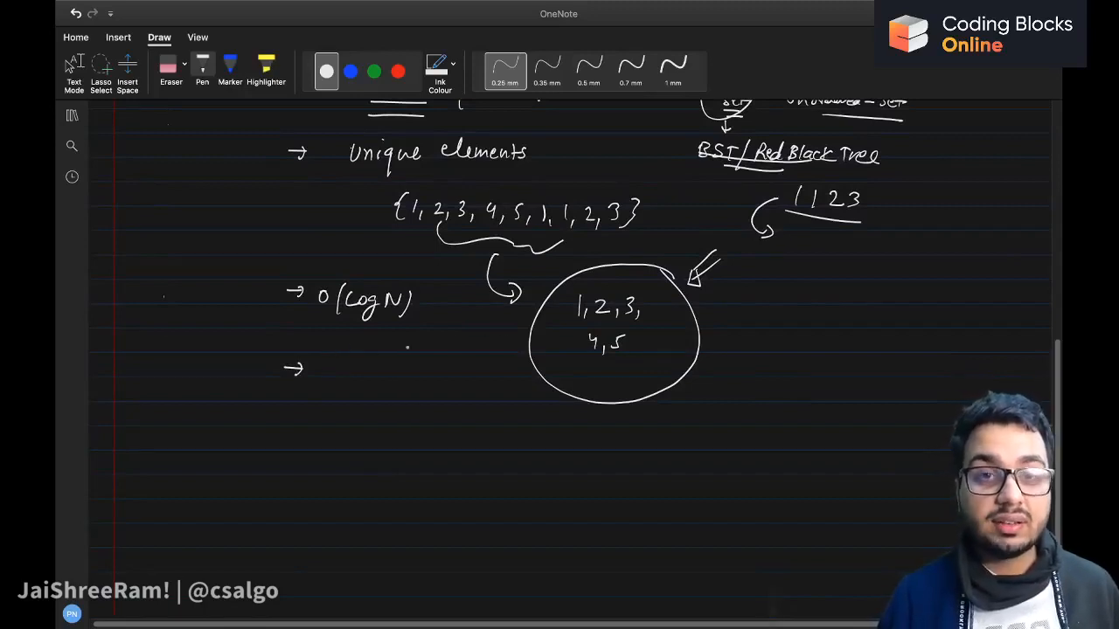
drag(330, 371, 367, 371)
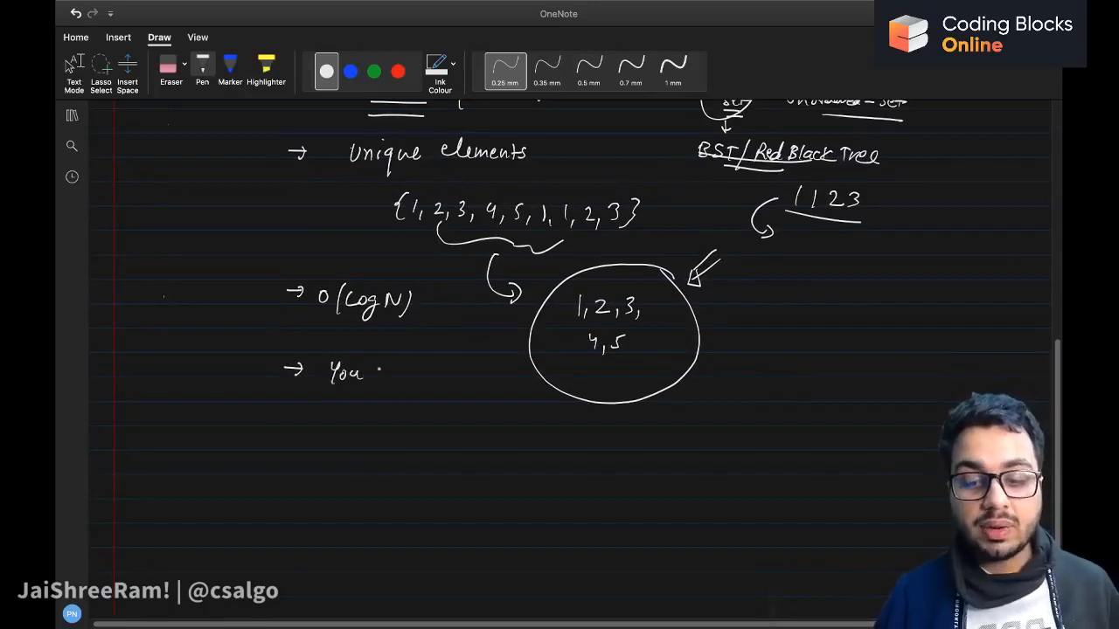
text(can't v)
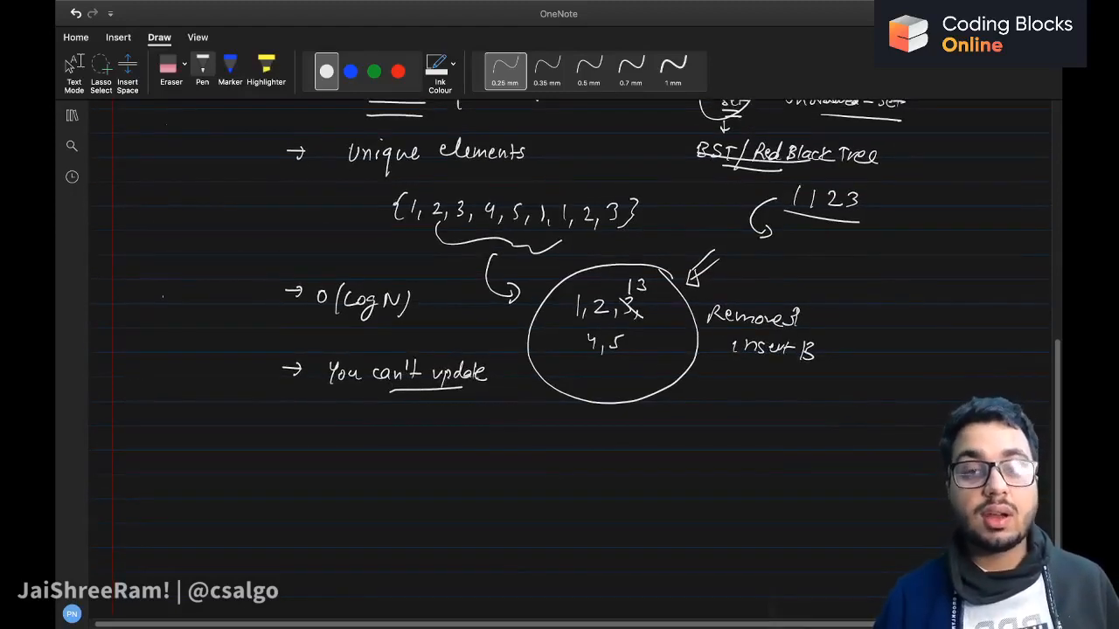
drag(210, 219, 175, 243)
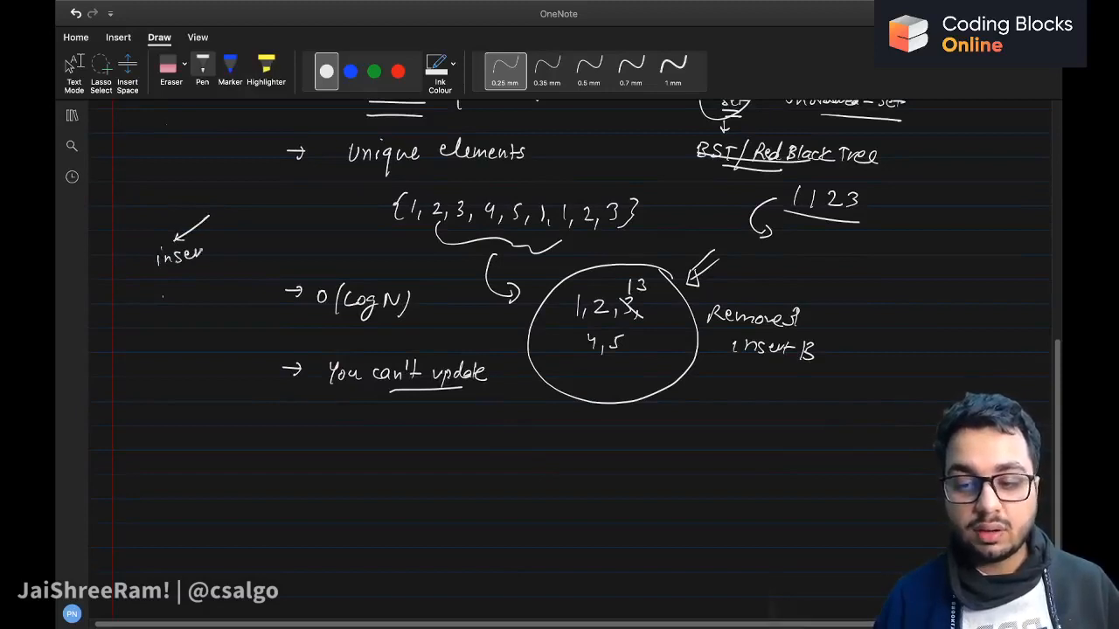
drag(201, 245, 262, 236)
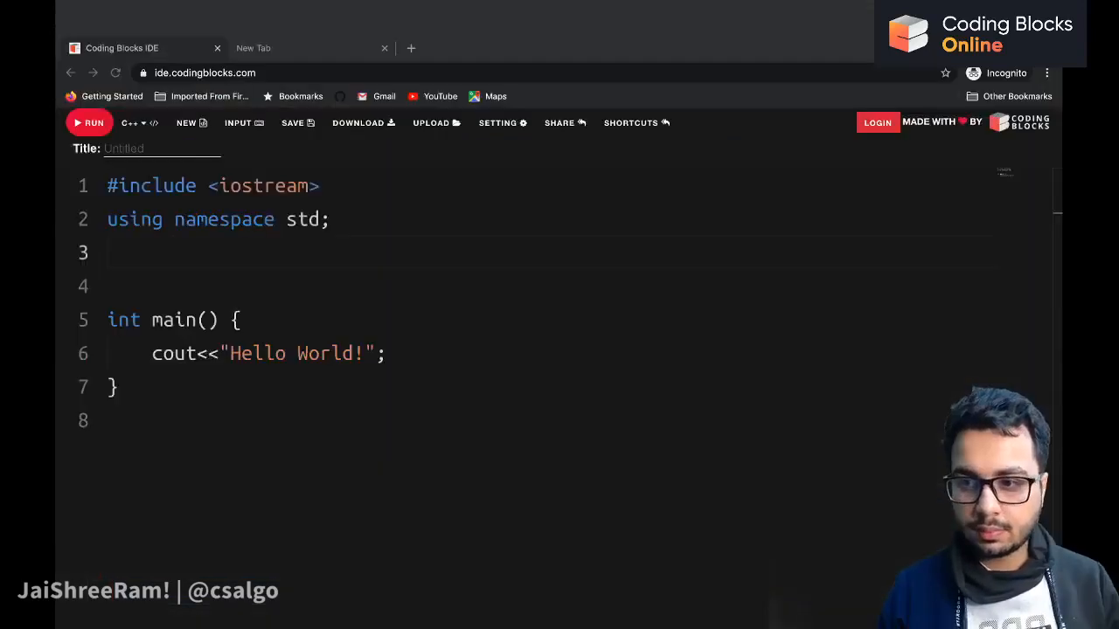
mouse_move(300, 258)
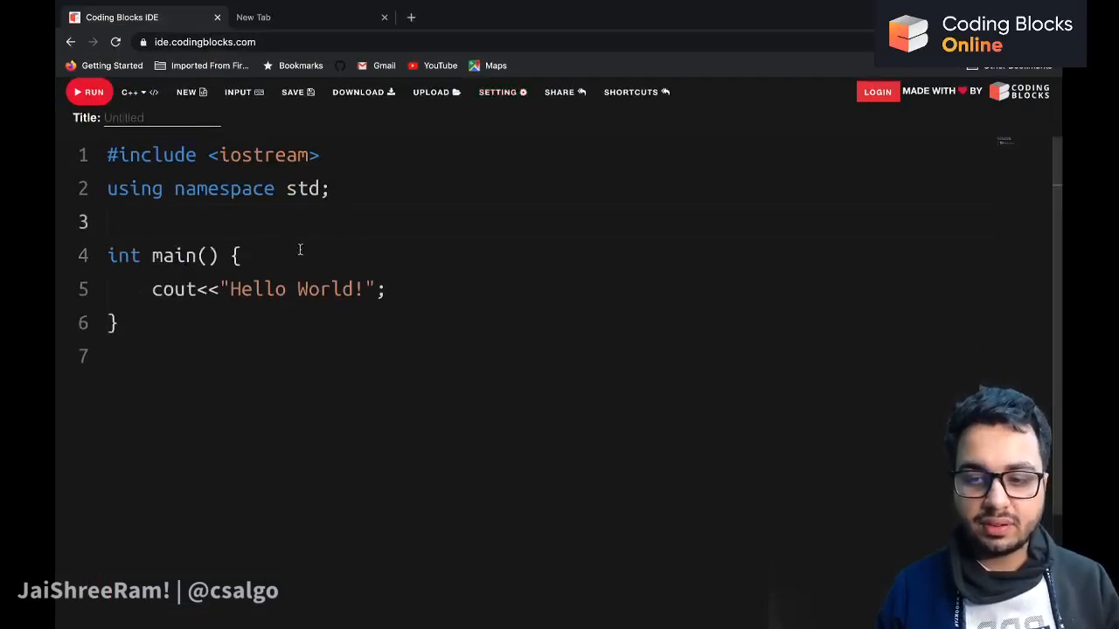
- Add #include<set> and make blank lines inside main for new code
text(#in)
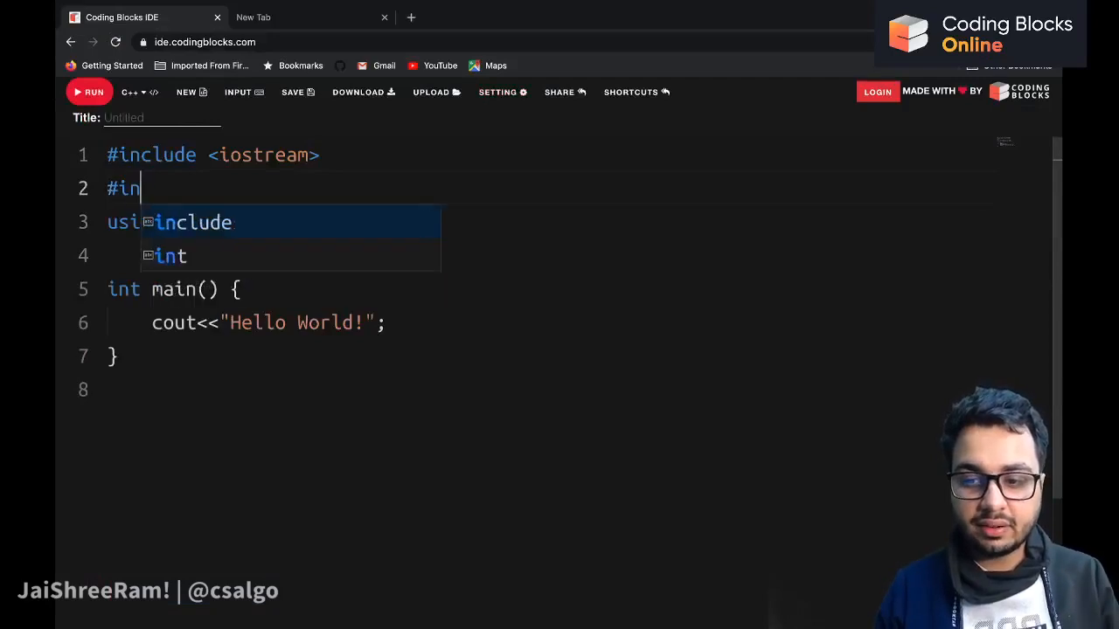
text(clude<set>)
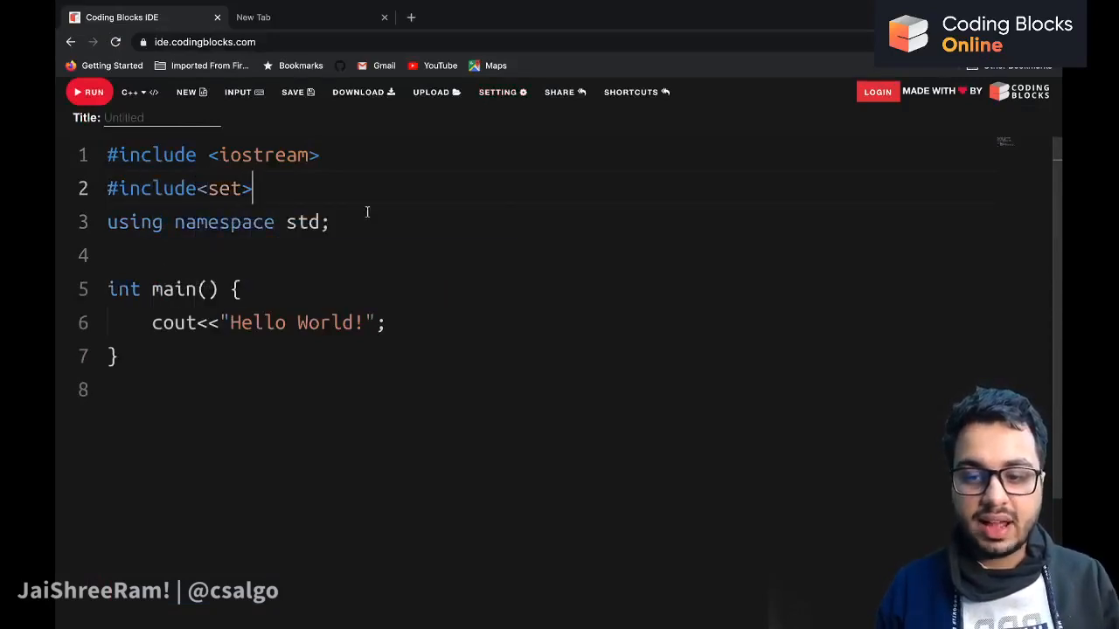
key(Enter)
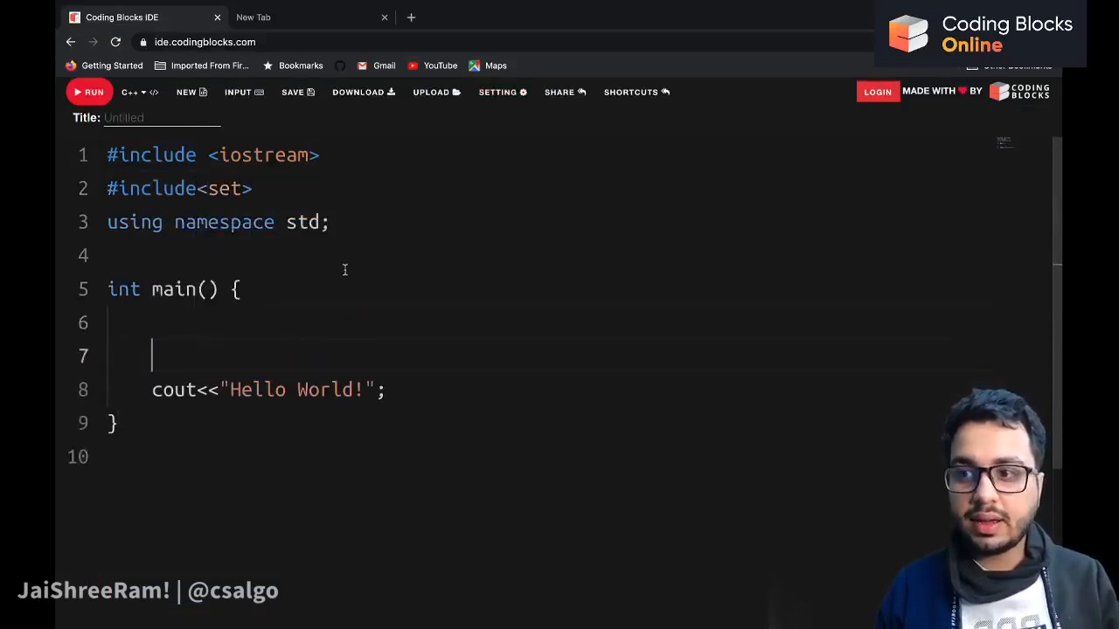
- Declare int arr[] = {10,20,11,9,8,11,10};
text(int arr[])
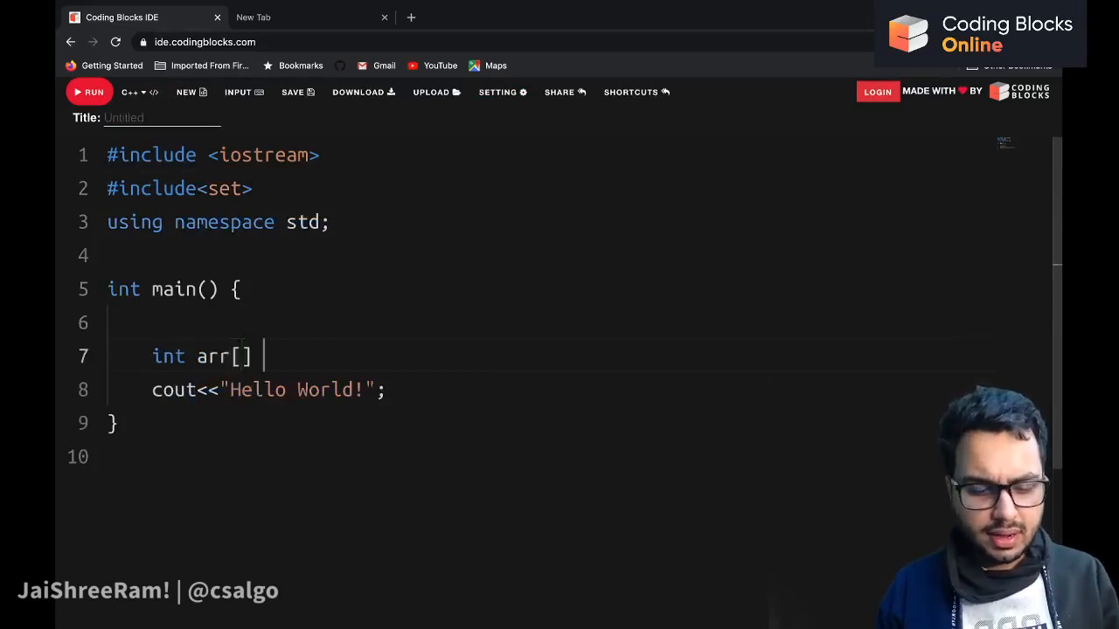
text(= {10,20})
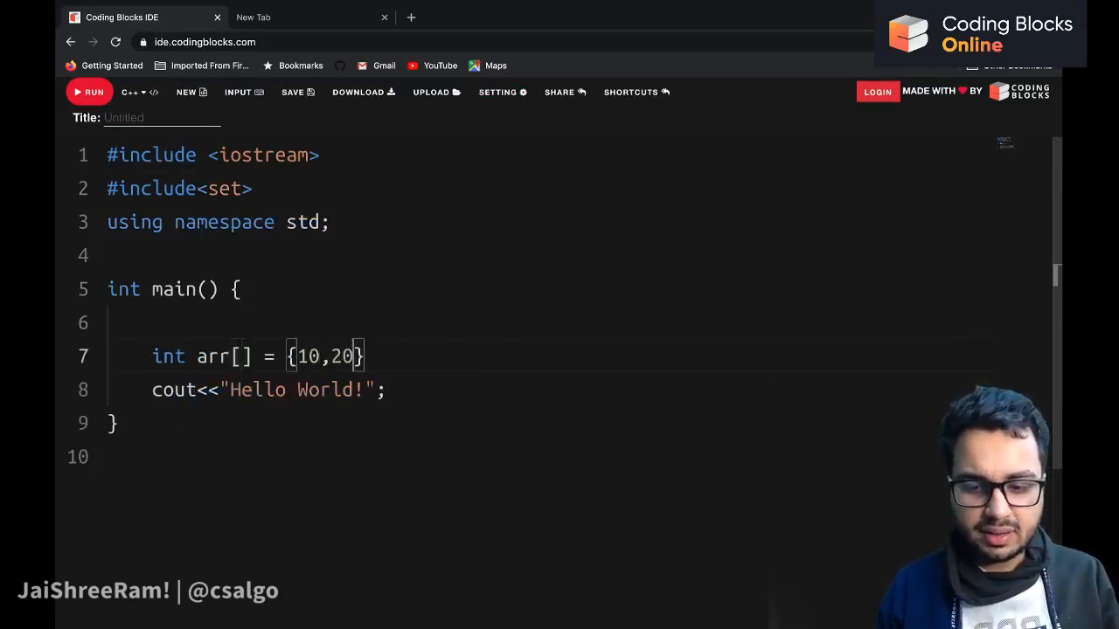
text(11,)
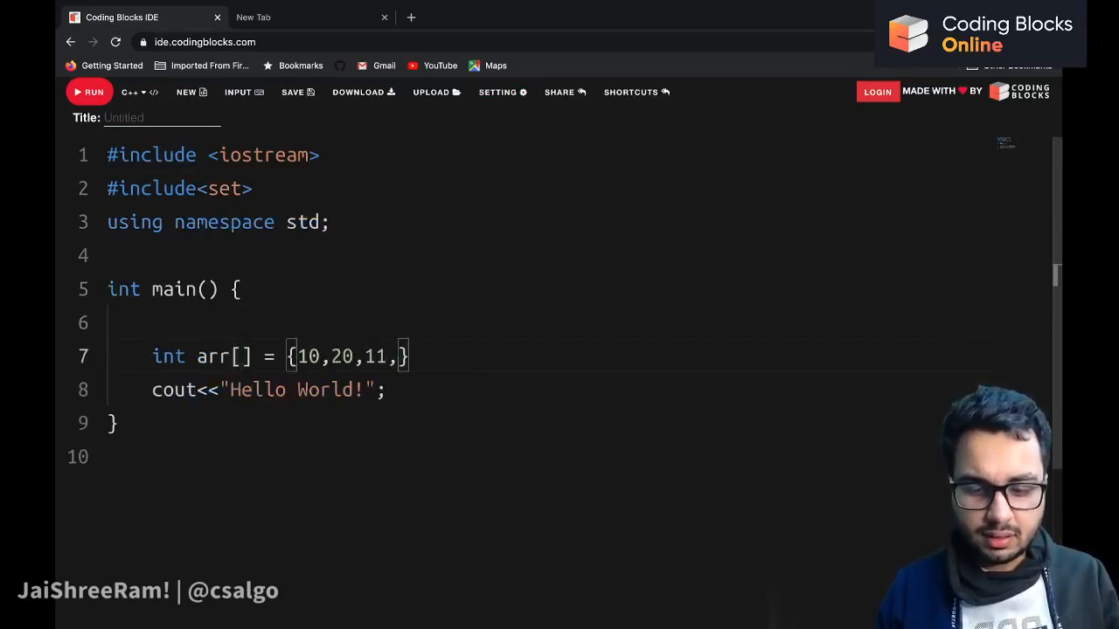
text(9,89)
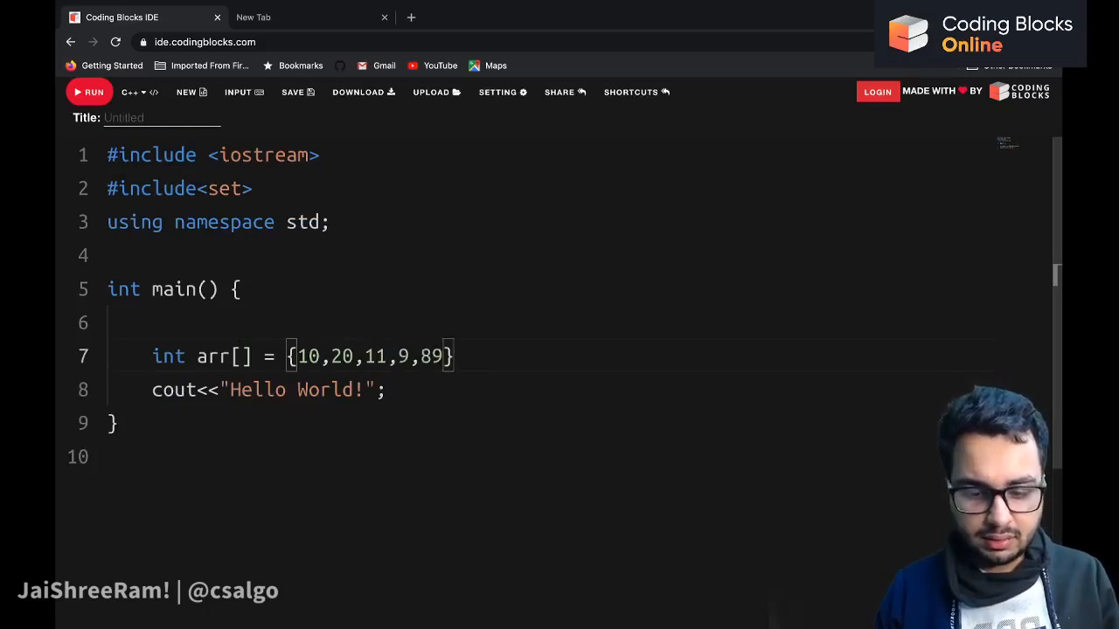
text(8,11,10)
text(int n = sizeof()
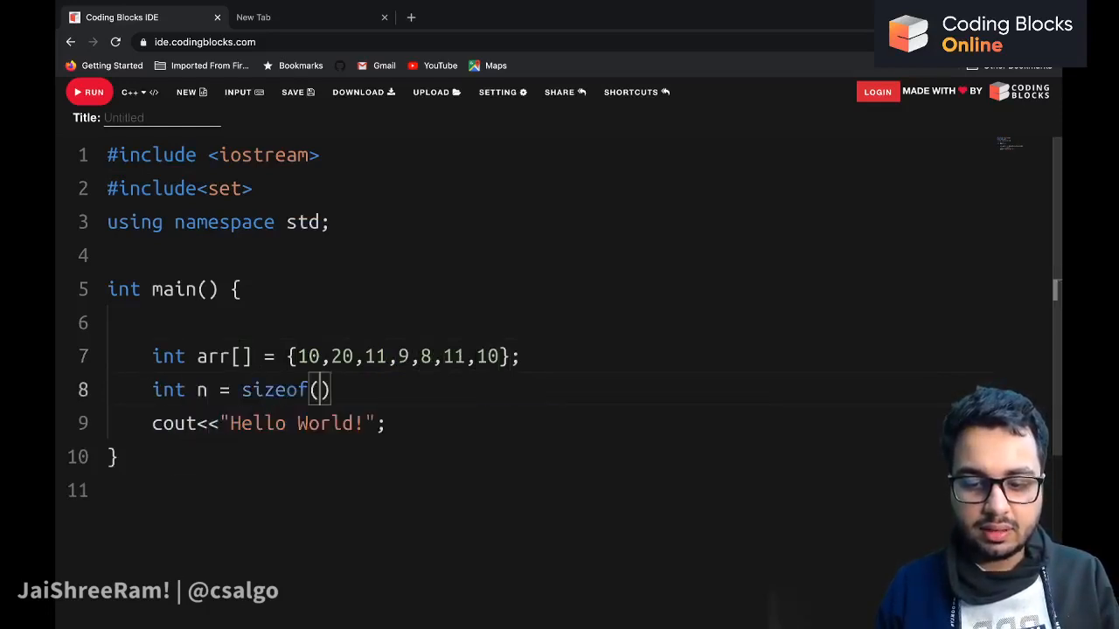
- Store the element count as int n = sizeof(arr)/sizeof(int);
text(arr)/)
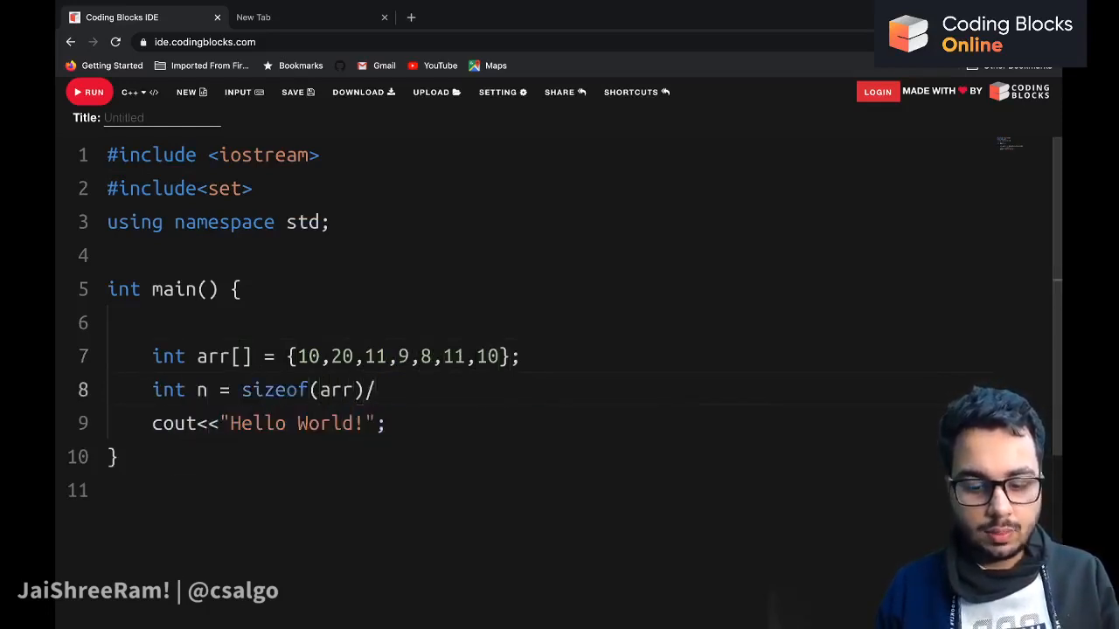
text(sizeof(int);)
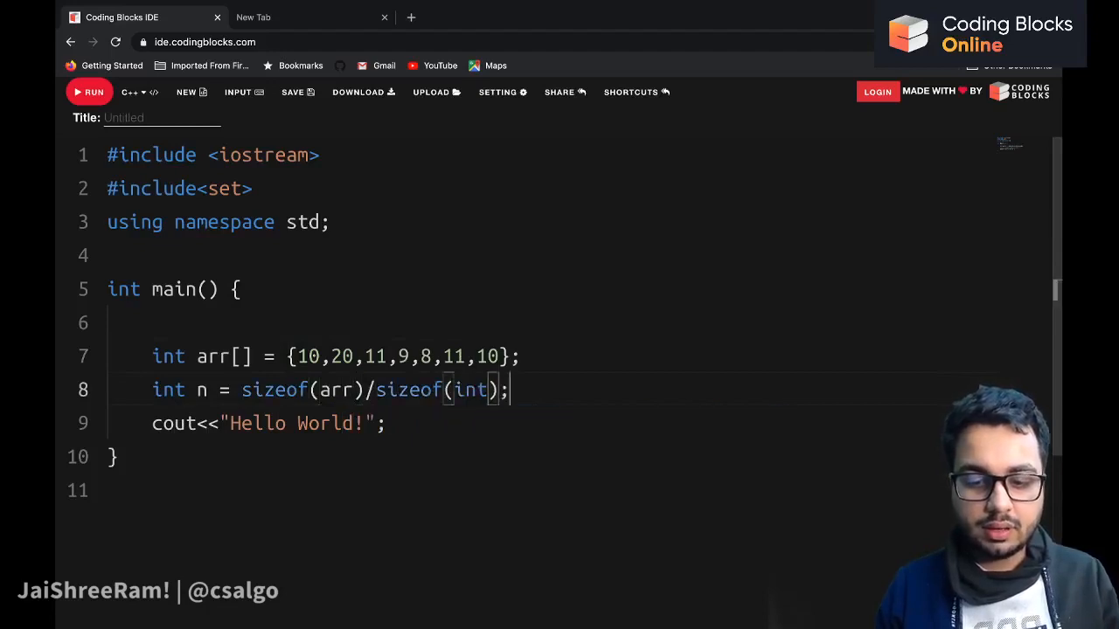
key(enter)
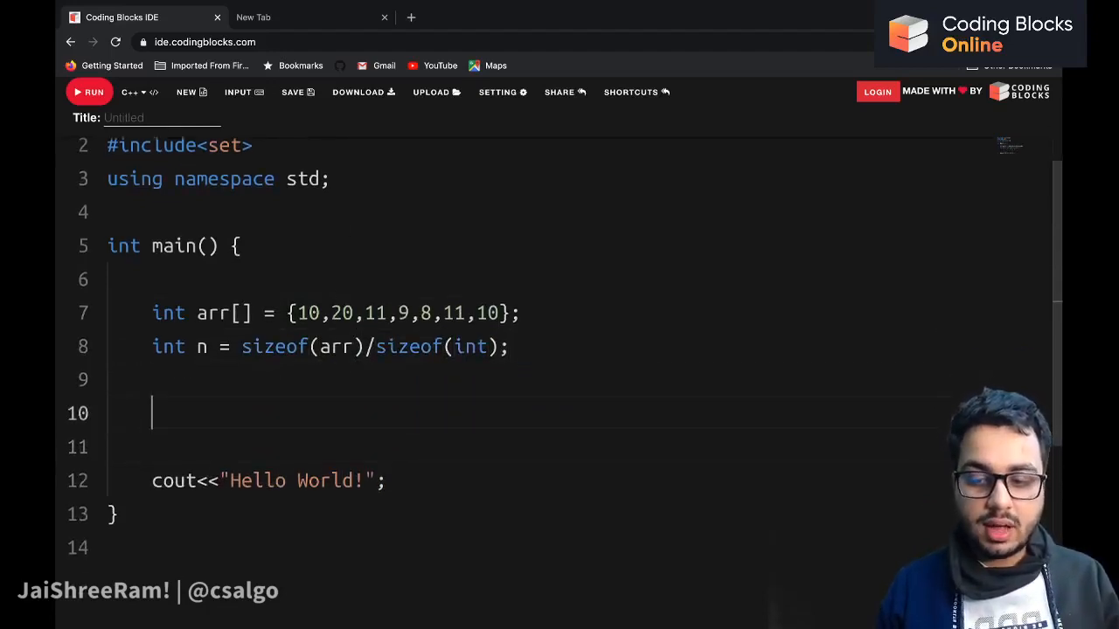
- Declare set<int> s; below the size line
scroll(down, 3)
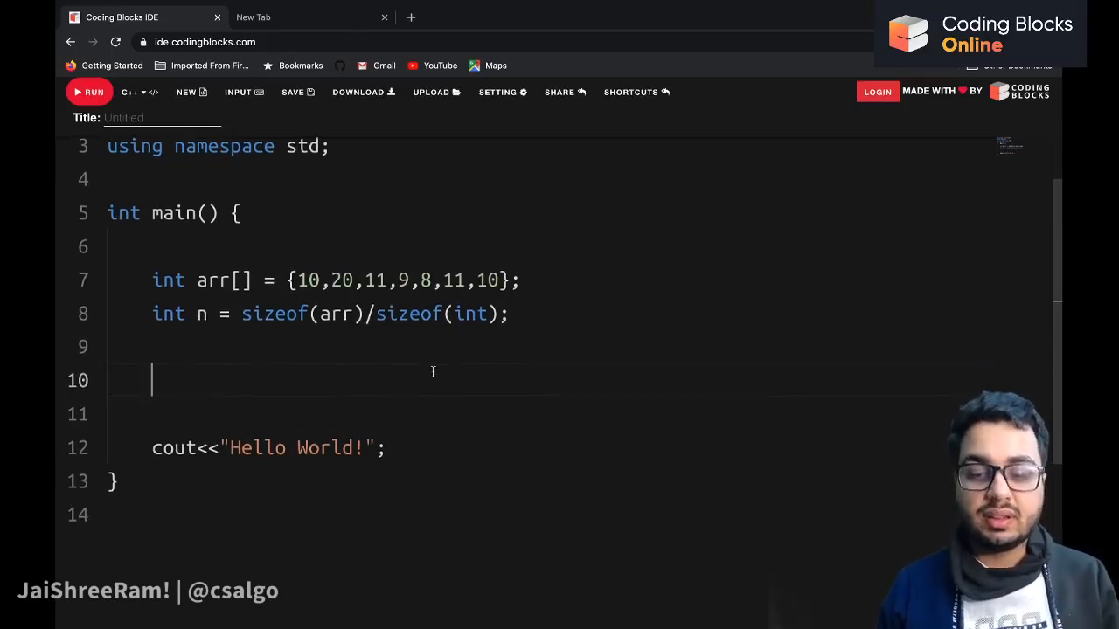
text(set<i9n)
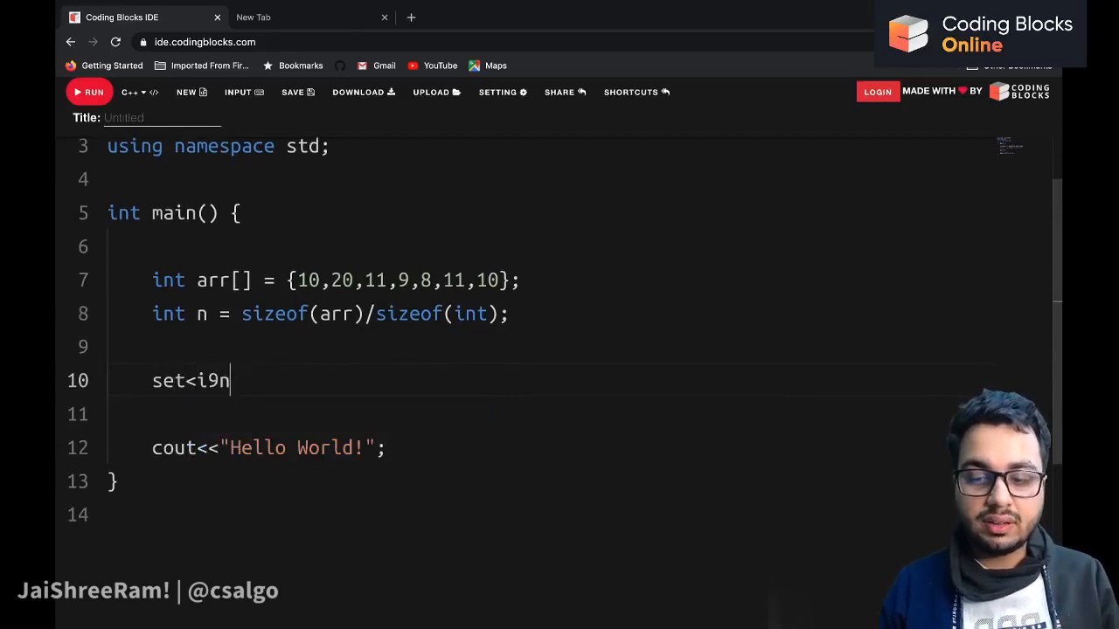
text(nt> s;)
click(551, 414)
text(for(int i=0;)
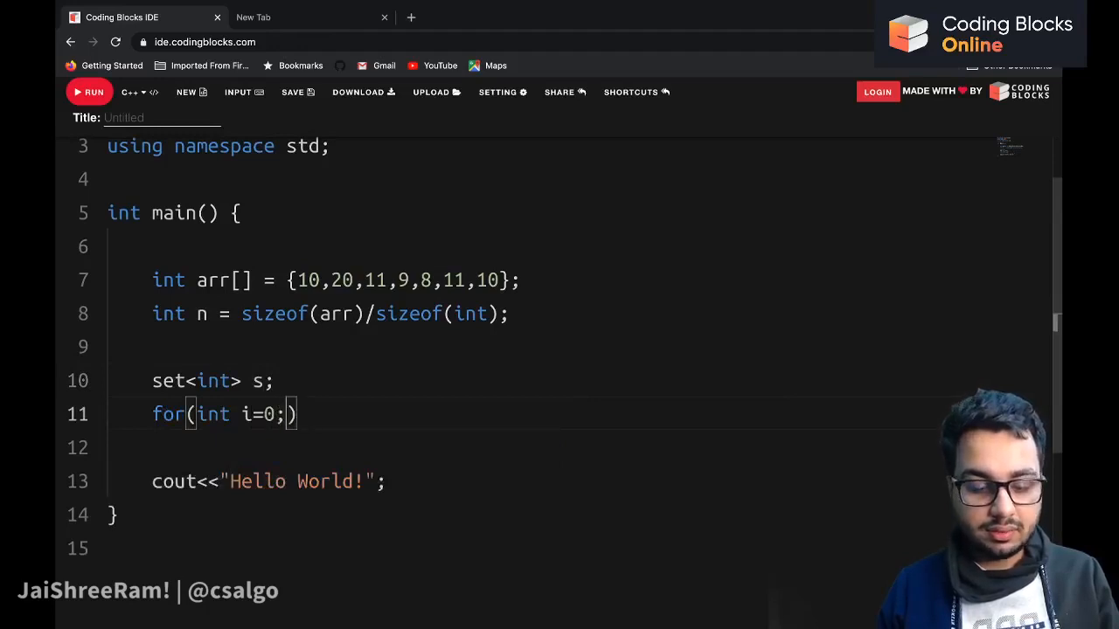
- Write for(int i=0;i<n;i++){ s.insert(arr[i]); } to fill the set from the array
text(i<n;)
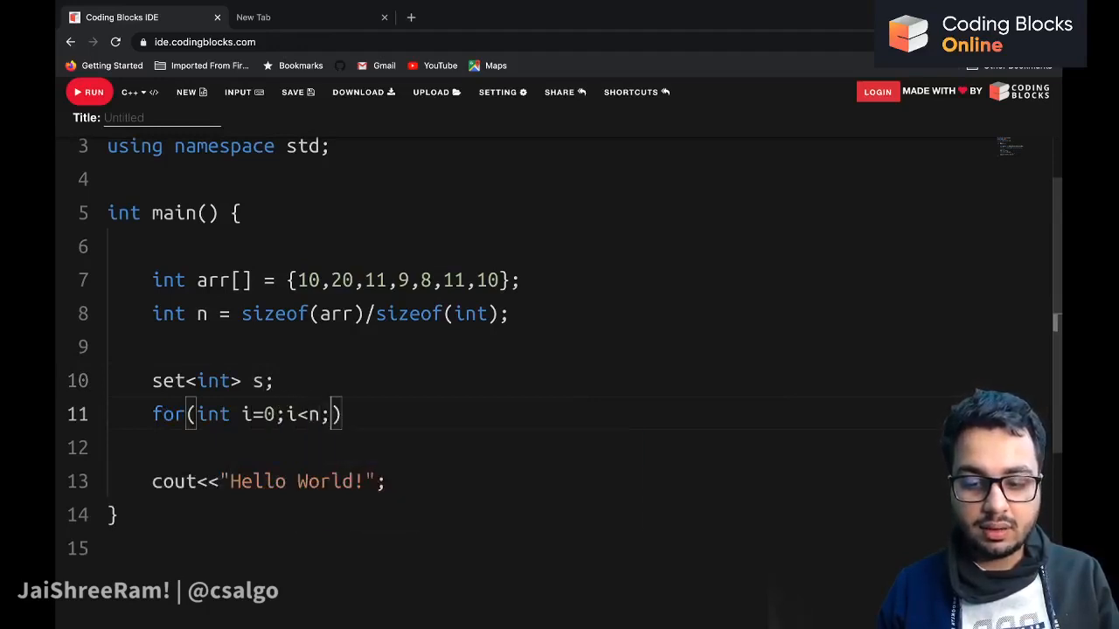
text(i++)
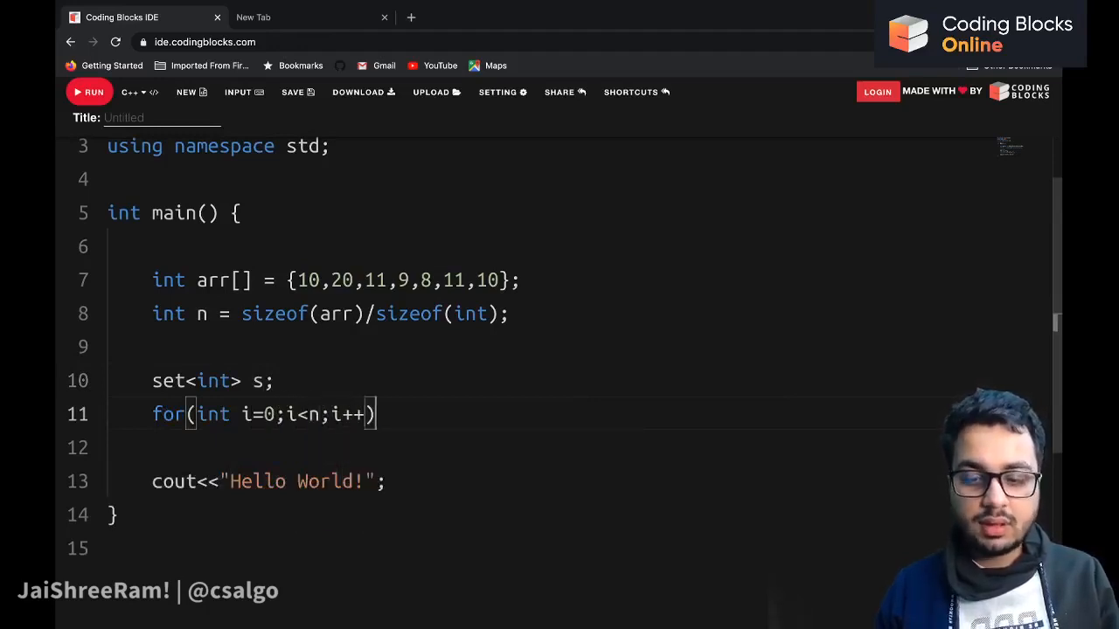
text({)
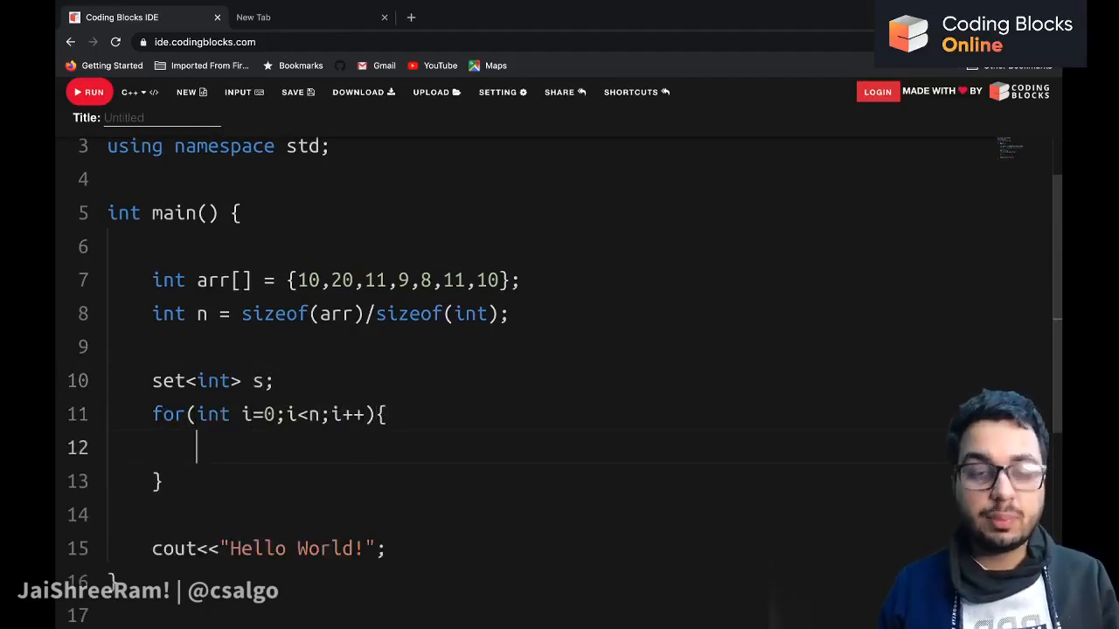
text(s.inser)
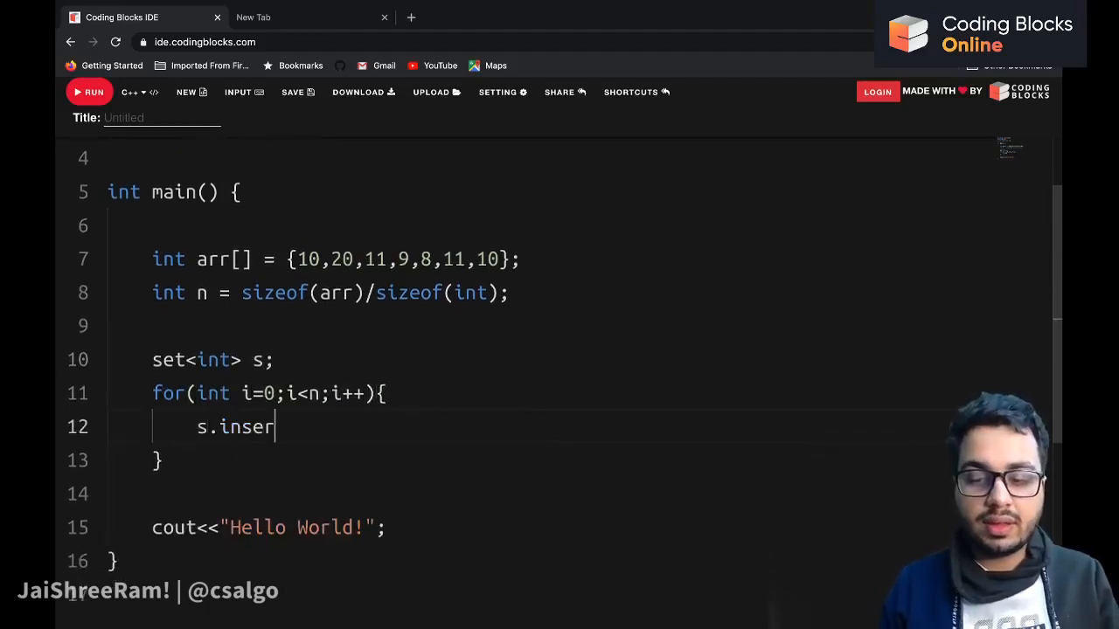
text(t())
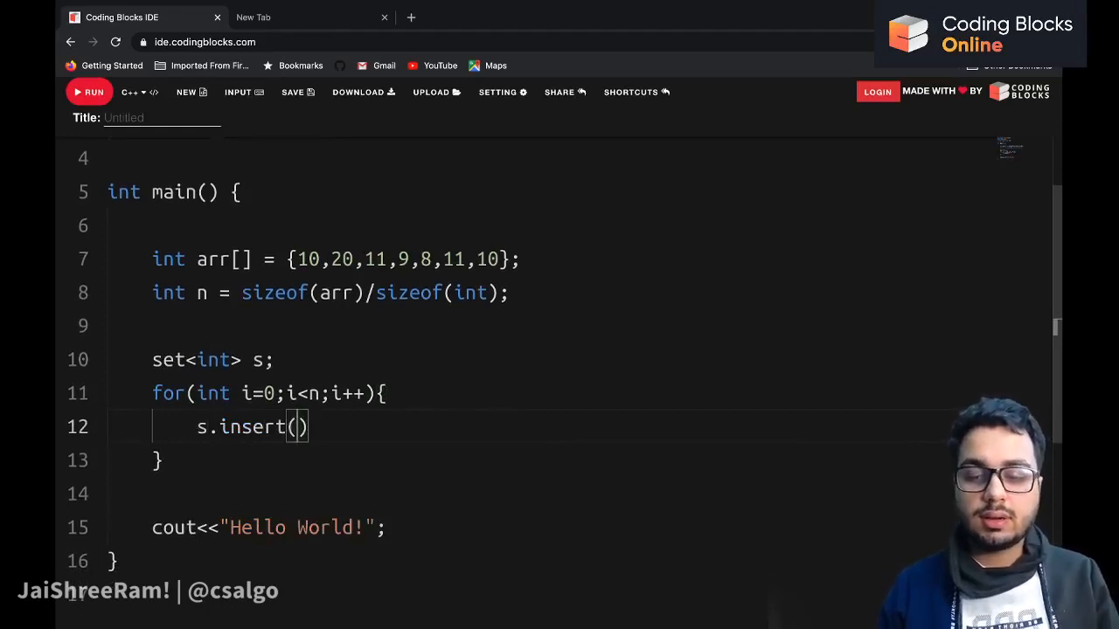
text(arr[i])
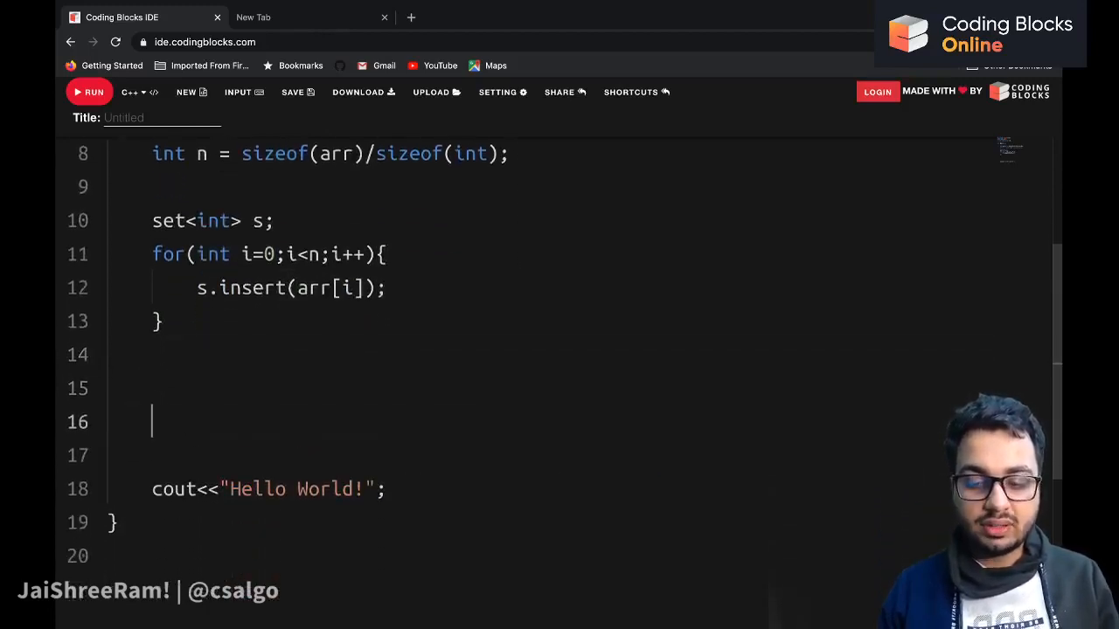
- Comment '//Print all the elements' and begin a for loop declaring a set<int>::iterator
text(//Print t)
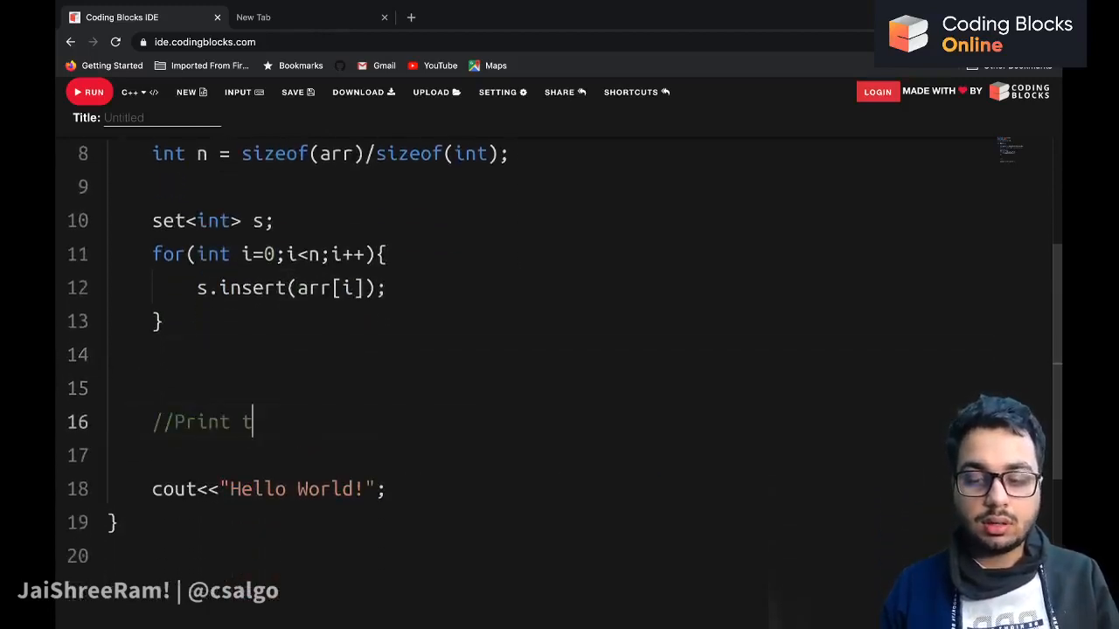
text(all the elements)
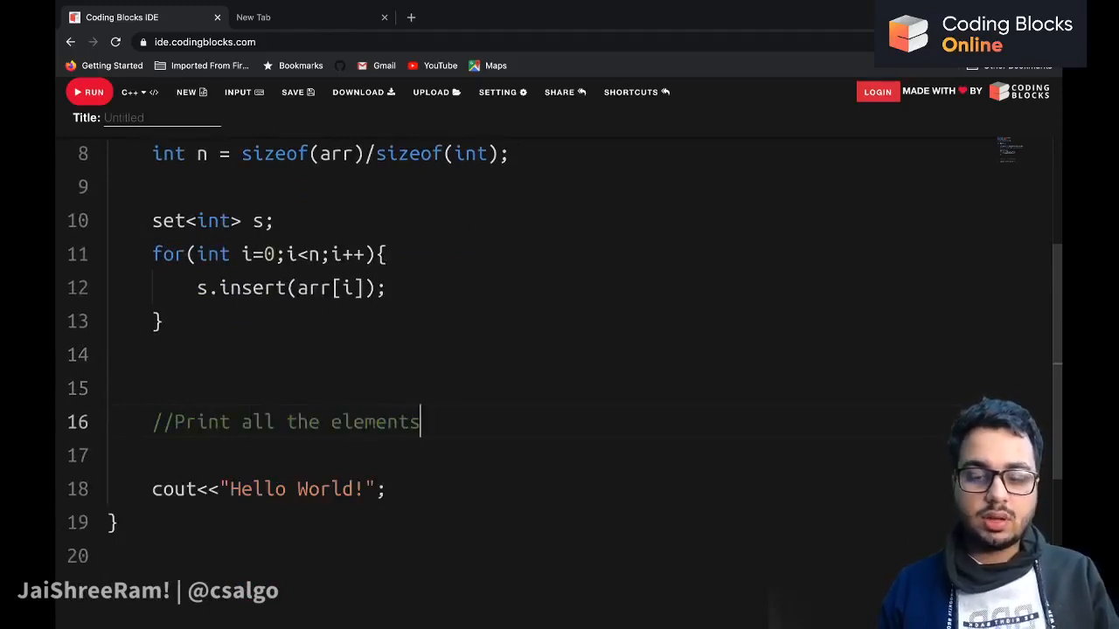
text(for()
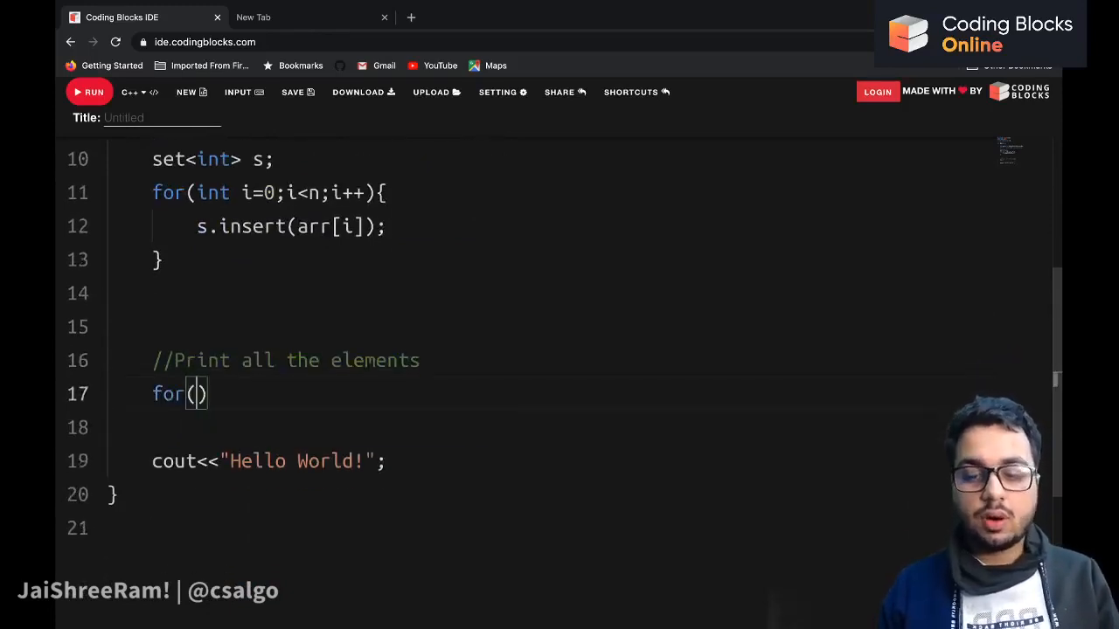
text(set<int> i)
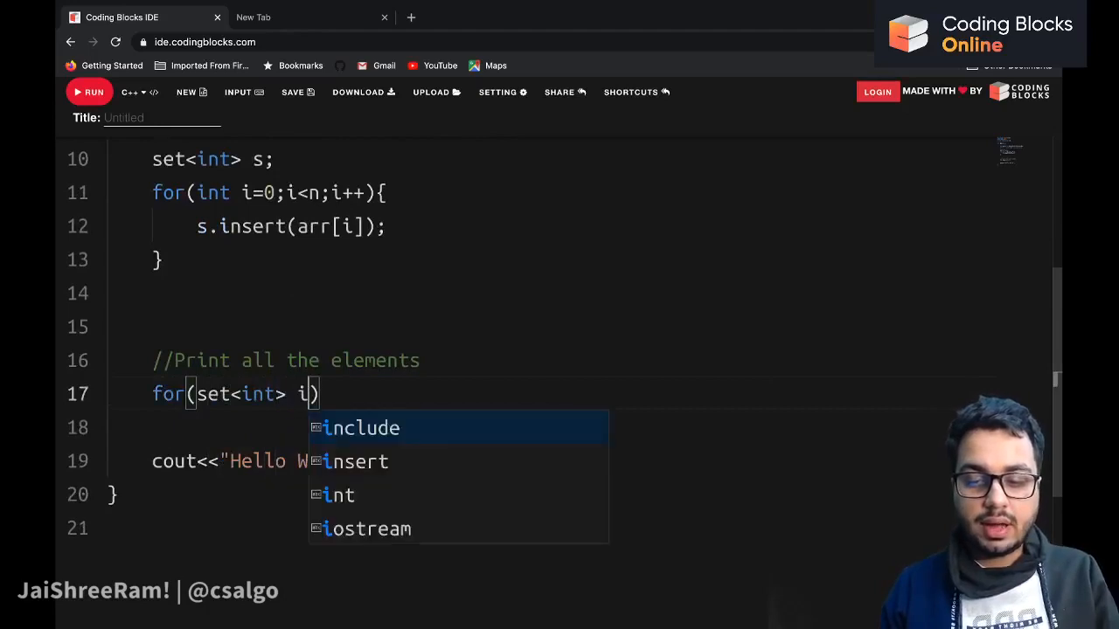
text(terator:)
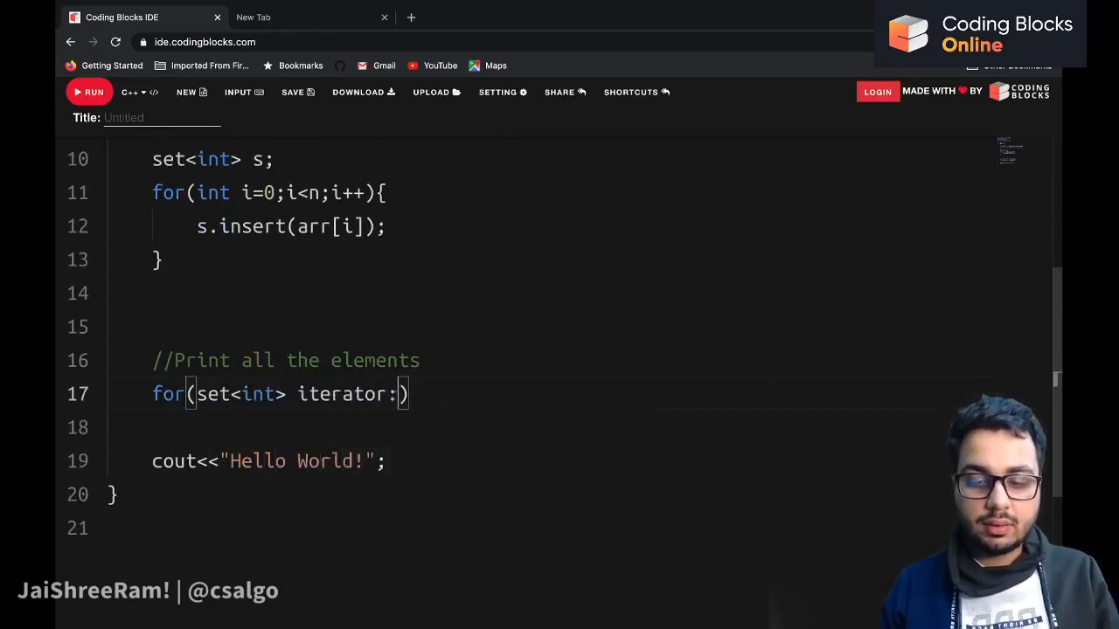
text(:)
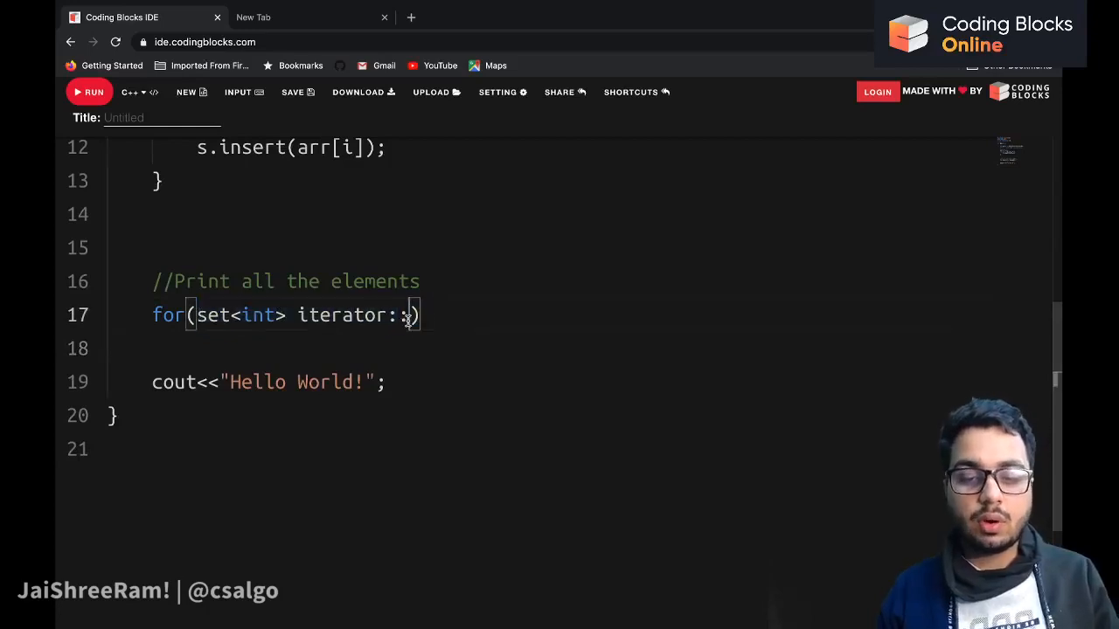
text(:)
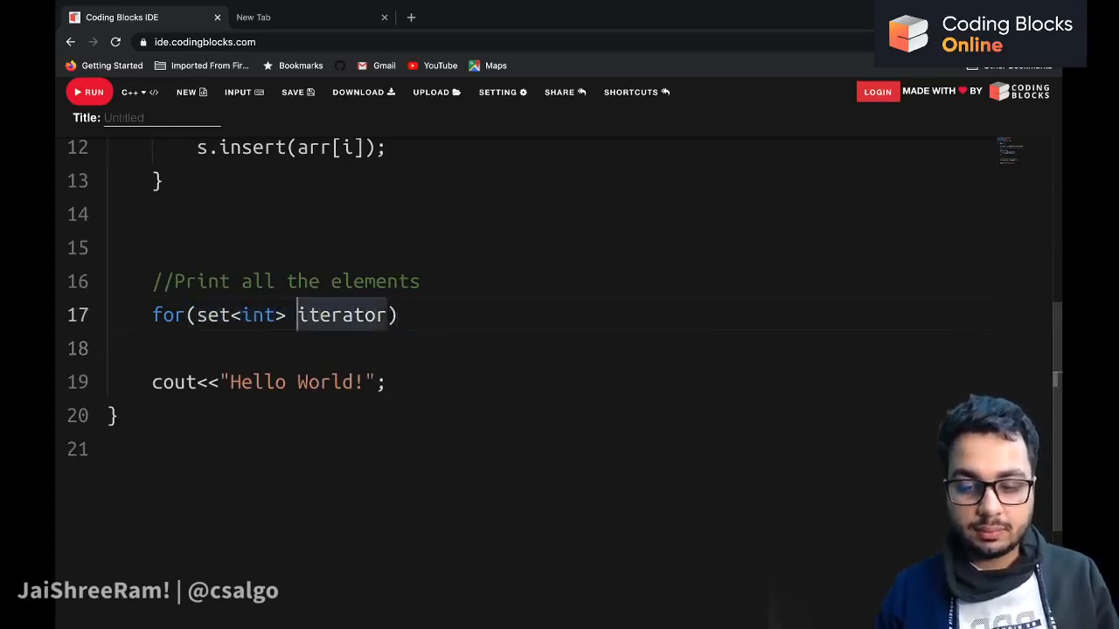
text(::)
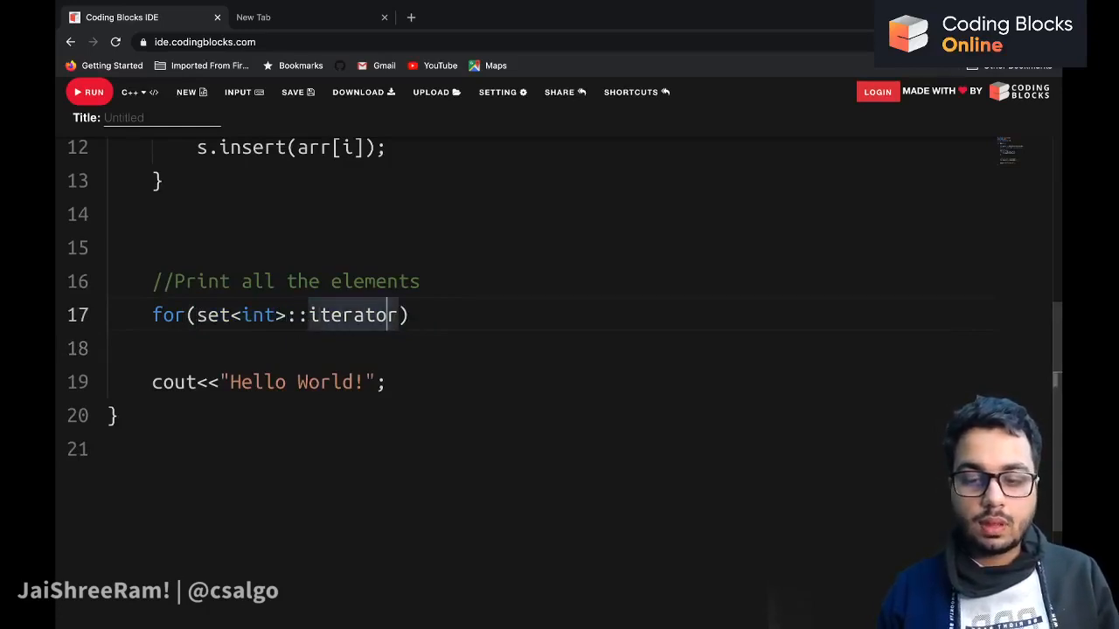
- Complete the loop header as it = s.begin(); it != s.end(); it++
text(it = s)
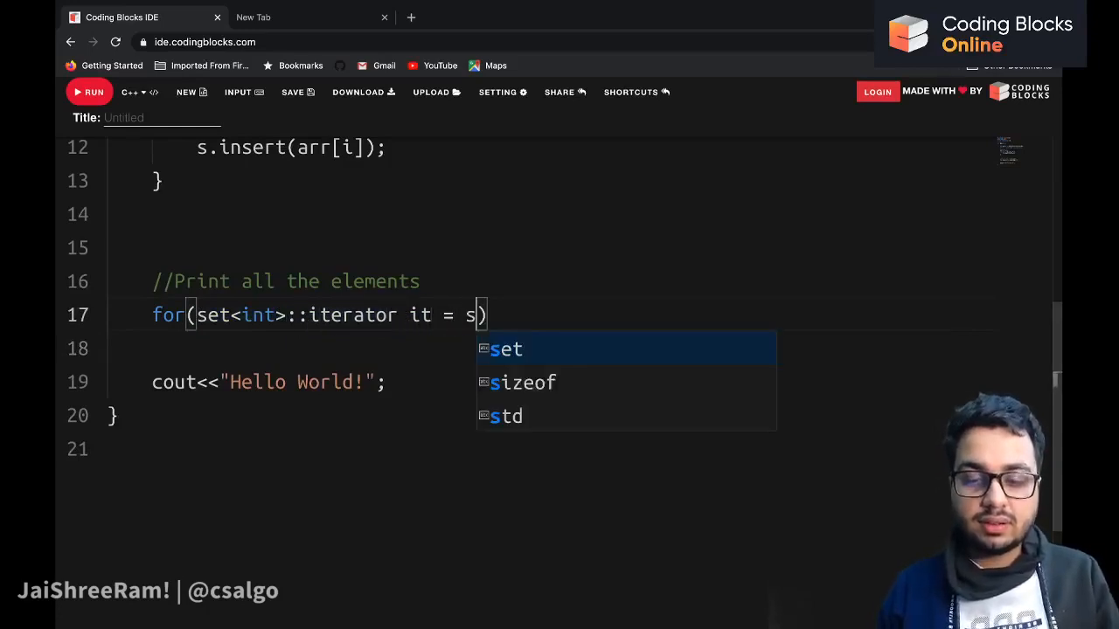
text(.begin()l)
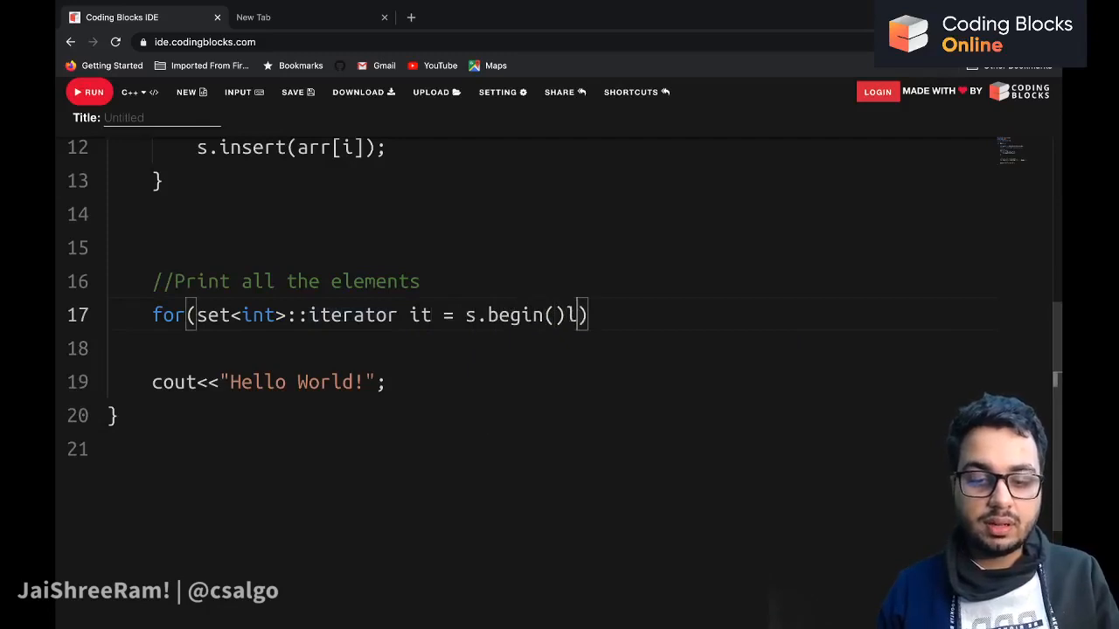
text(;it)
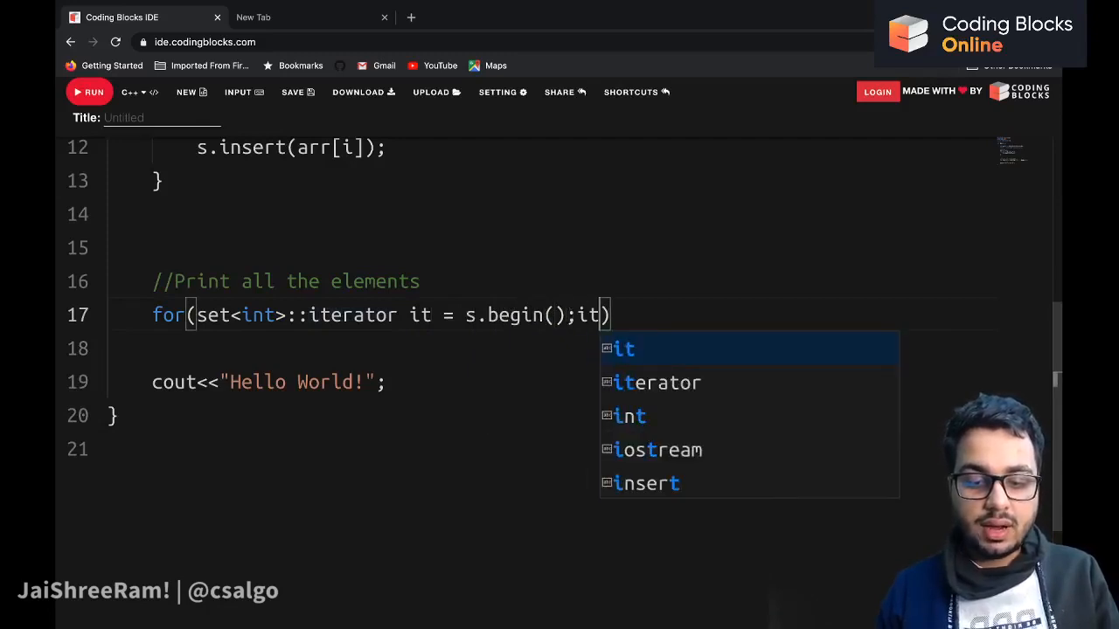
text(!=s.end())
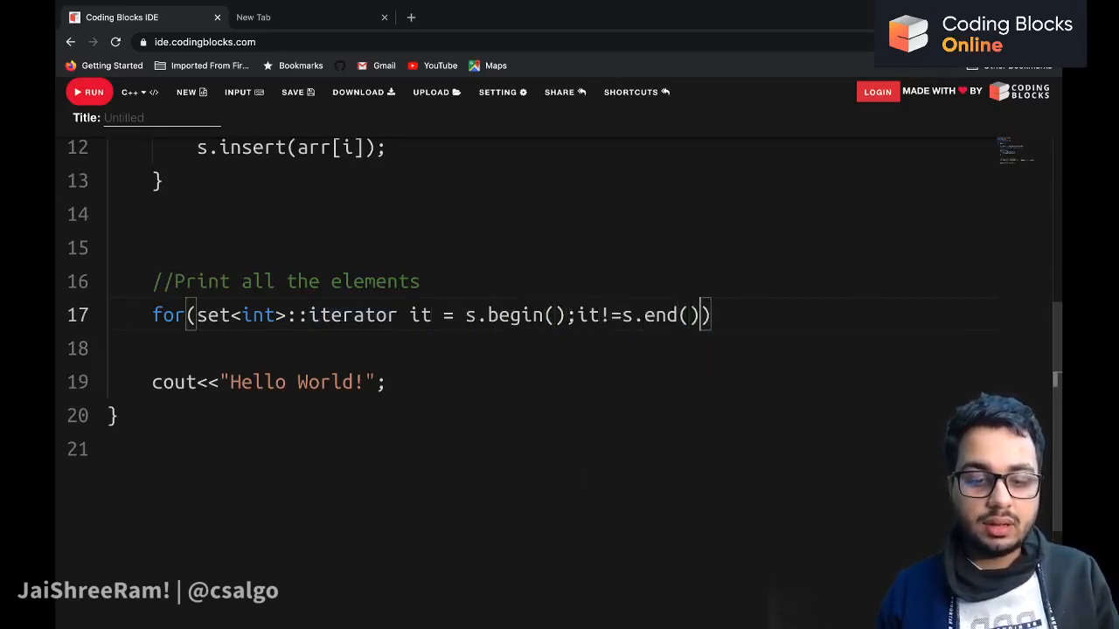
text(;it++)
click(550, 348)
text(cout<<)
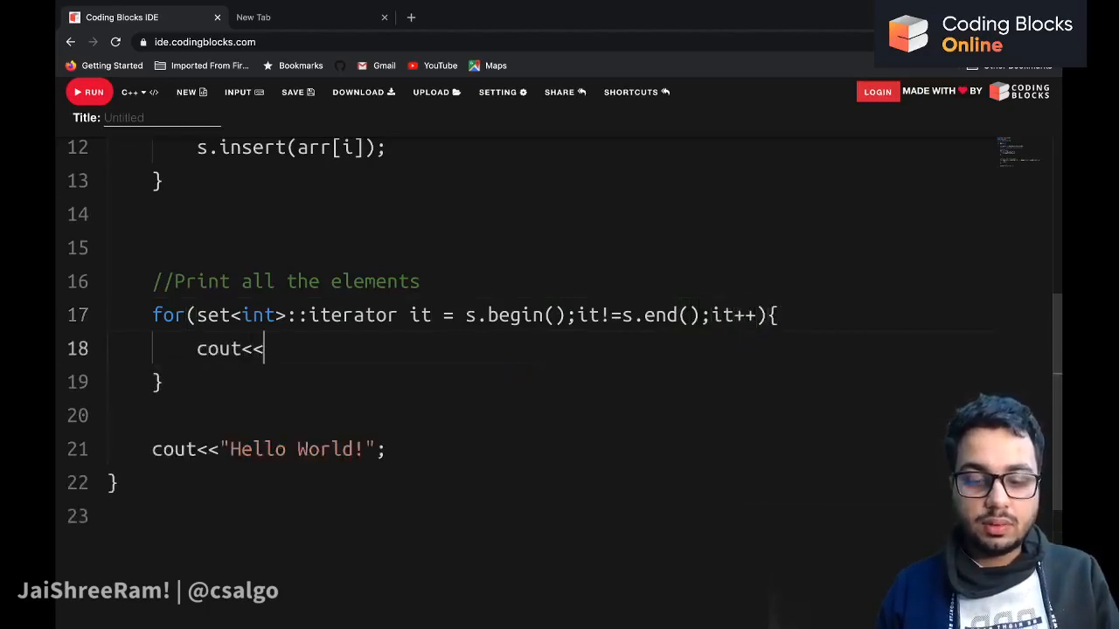
- In the loop body print each element with cout<< *(it) <<",";
text(*(it) <<")
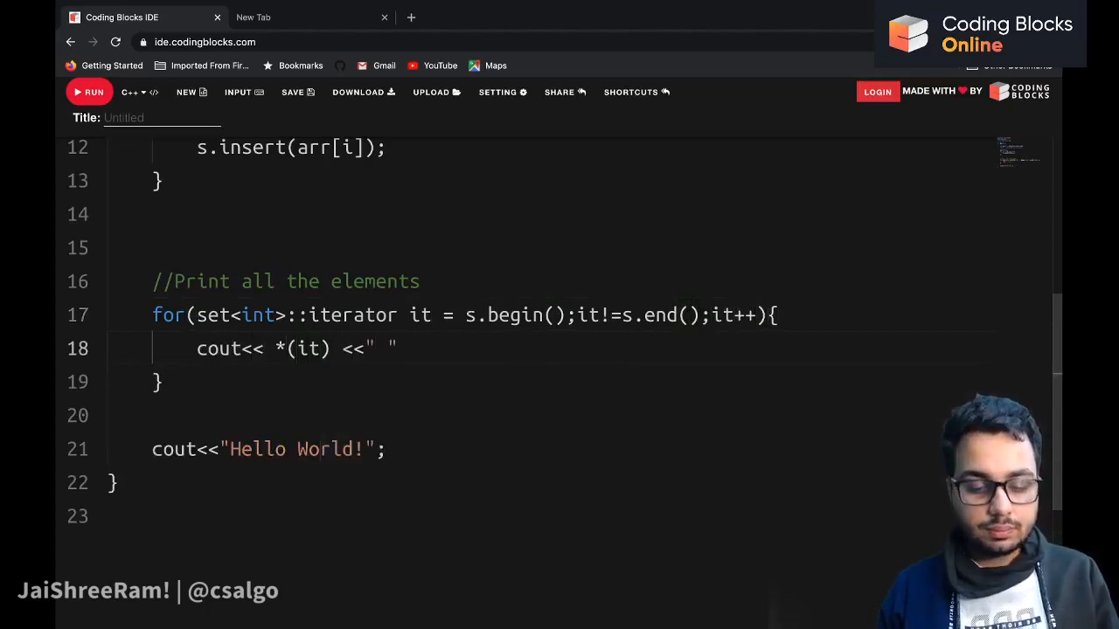
text(,";)
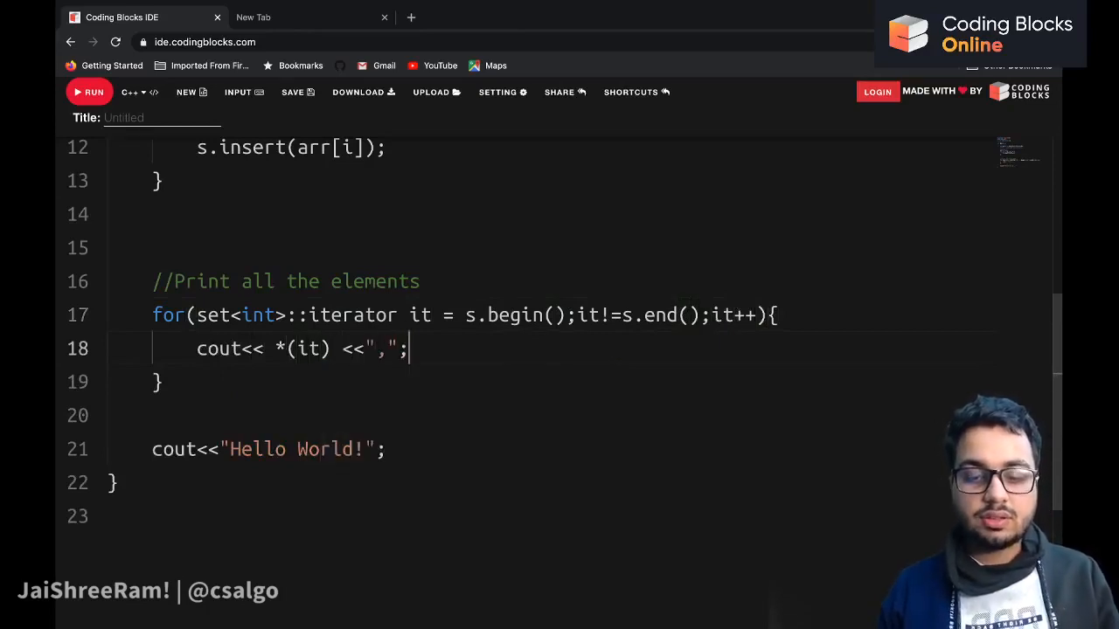
scroll(up, 3)
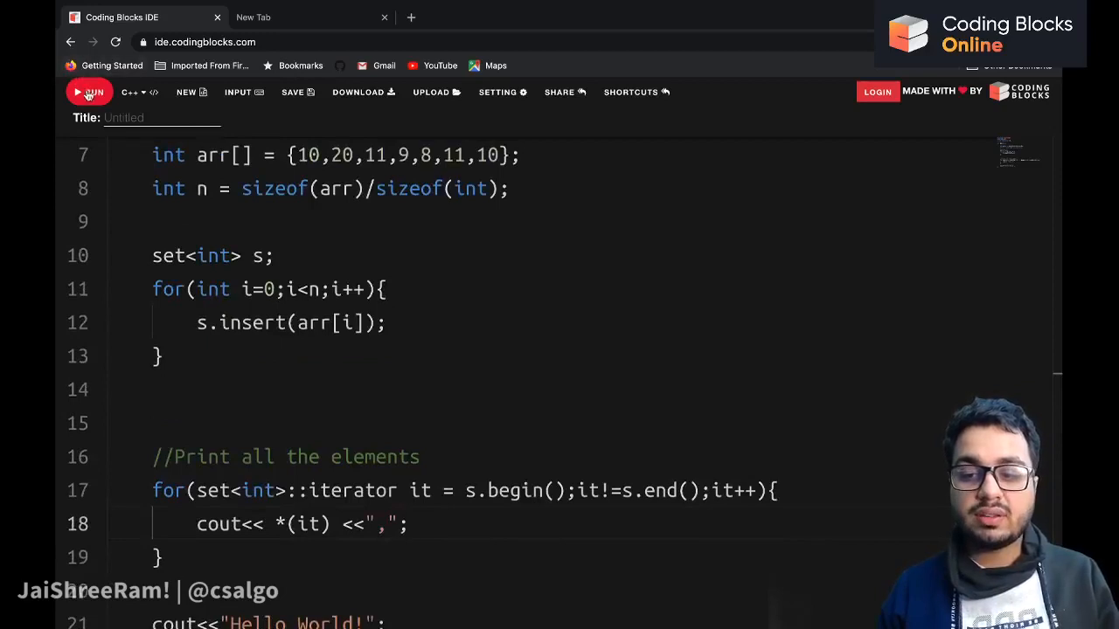
- Run the program and view the output 8,9,10,11,20
click(91, 91)
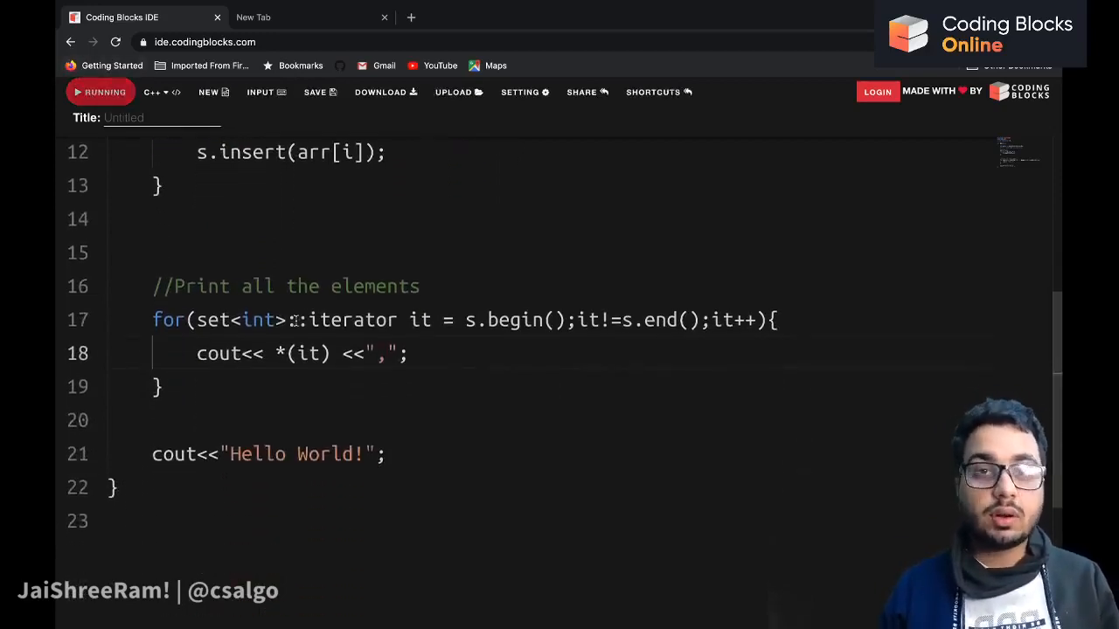
scroll(up, 3)
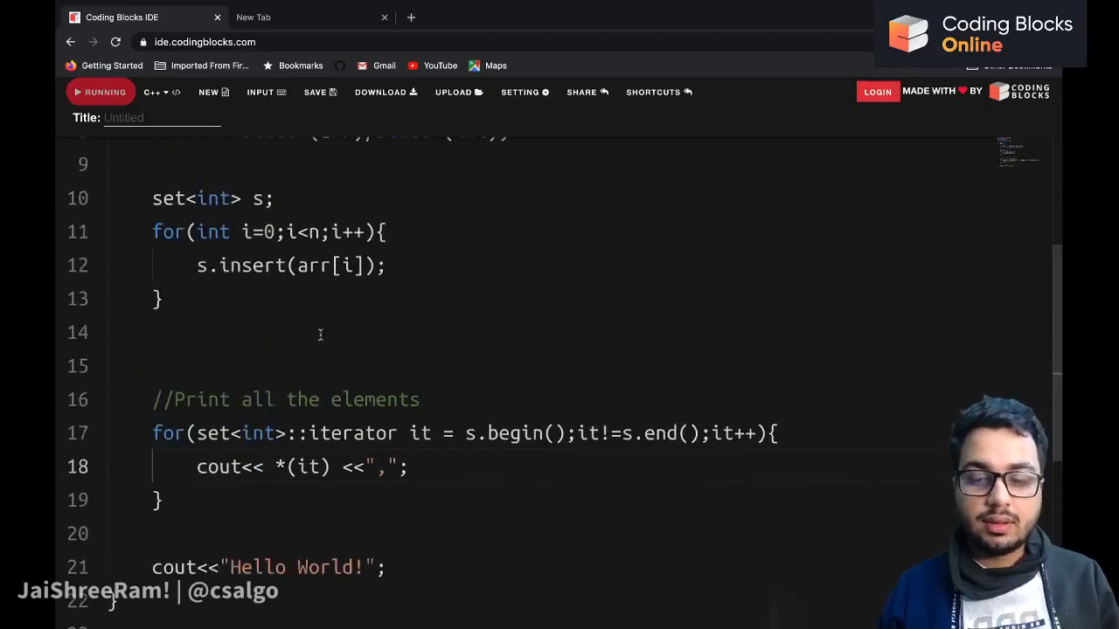
scroll(up, 3)
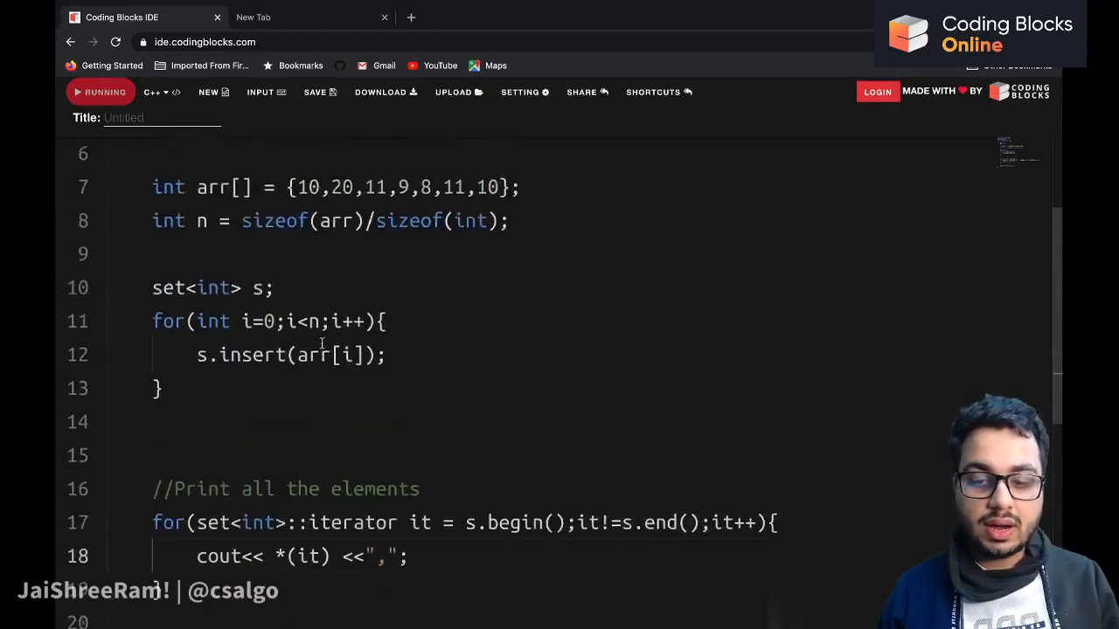
- Replace the Hello World line with return 0; and annotate the output as unique and sorted
click(100, 91)
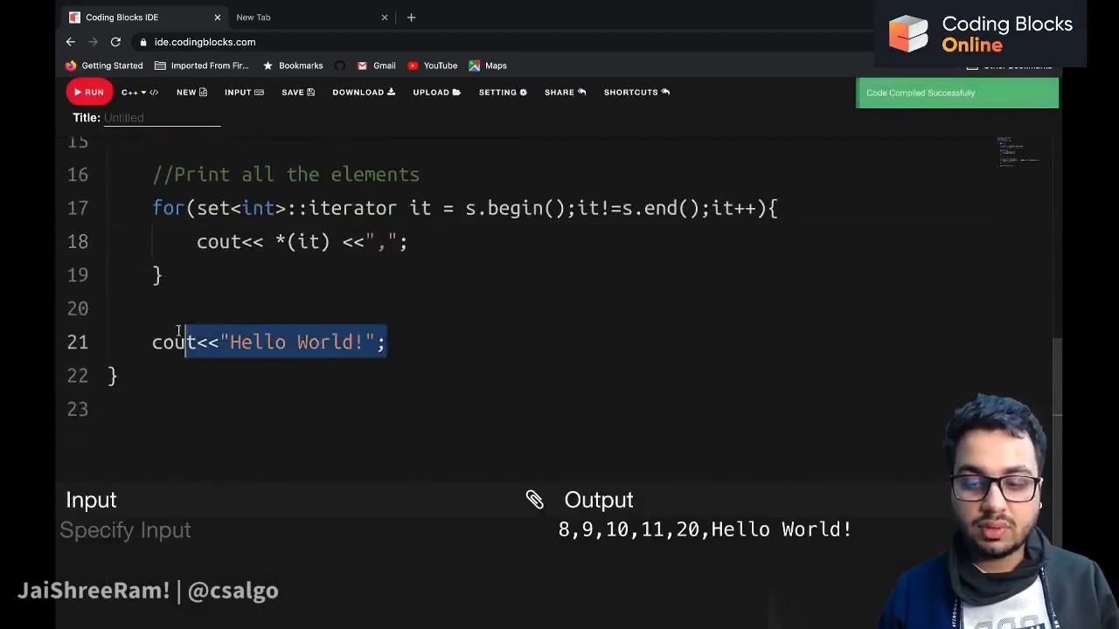
text(return 0)
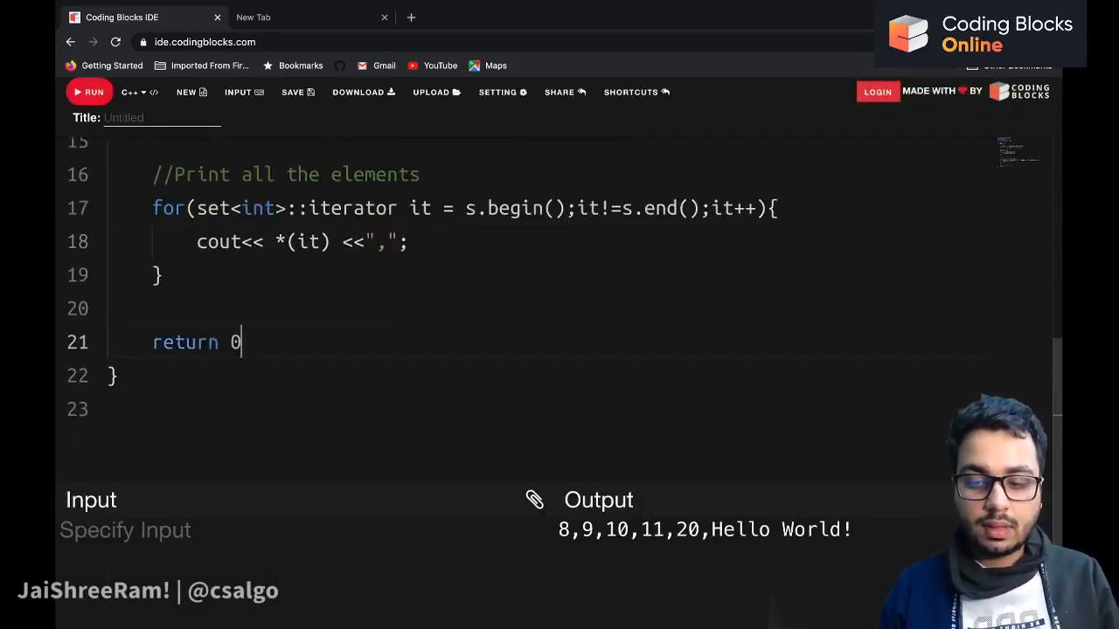
text(;)
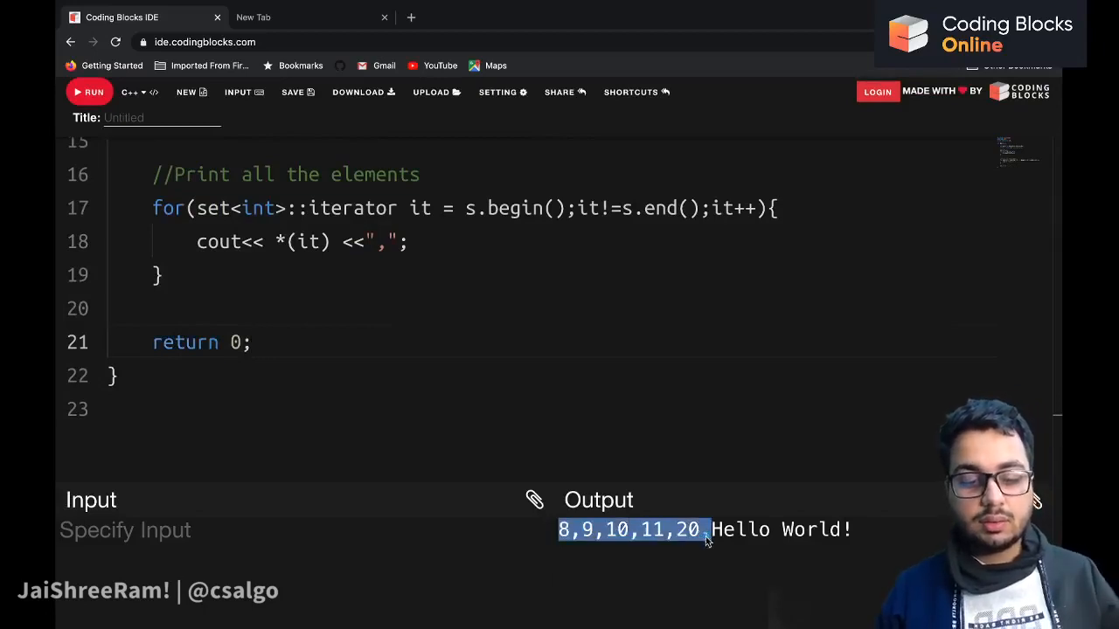
mouse_move(434, 416)
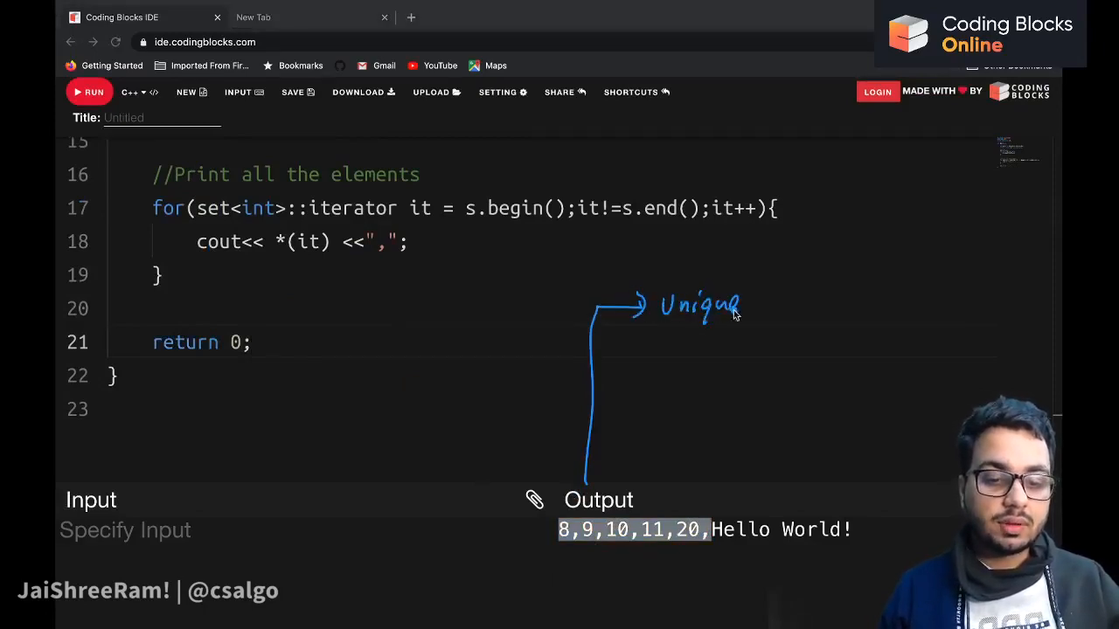
drag(608, 343, 643, 343)
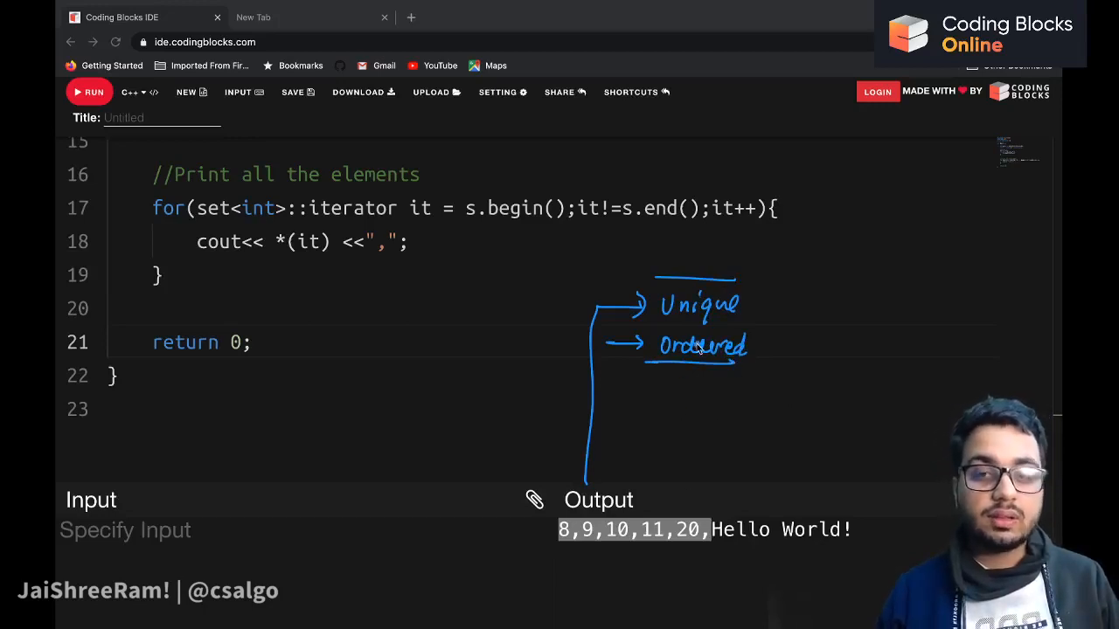
scroll(up, 3)
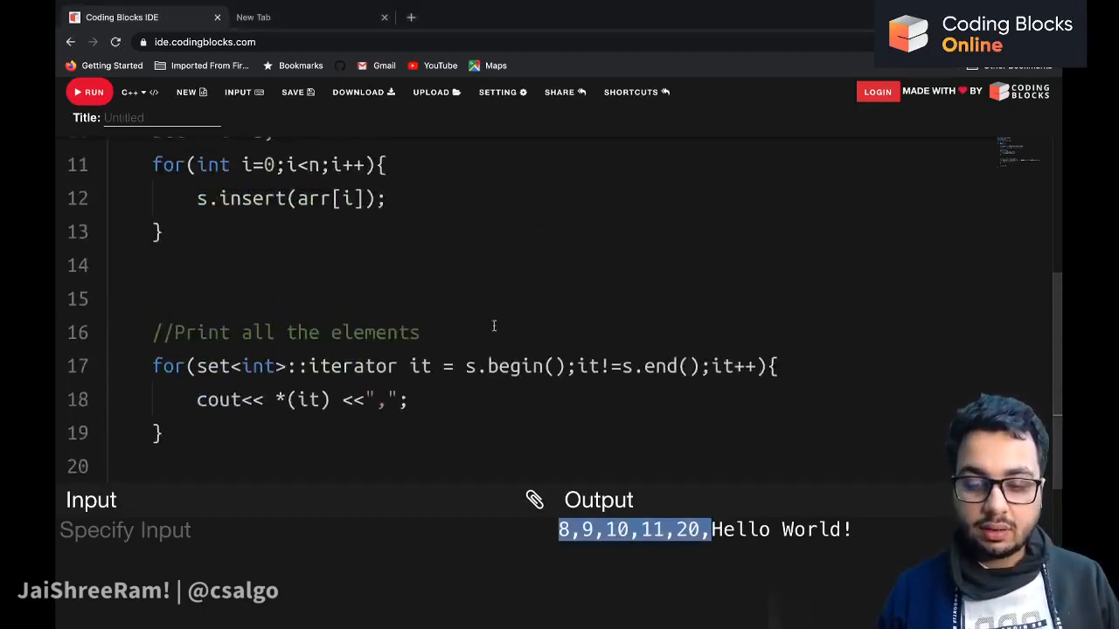
- Add s.erase(10); after the insert loop and rerun to get 8,9,11,20
text(s)
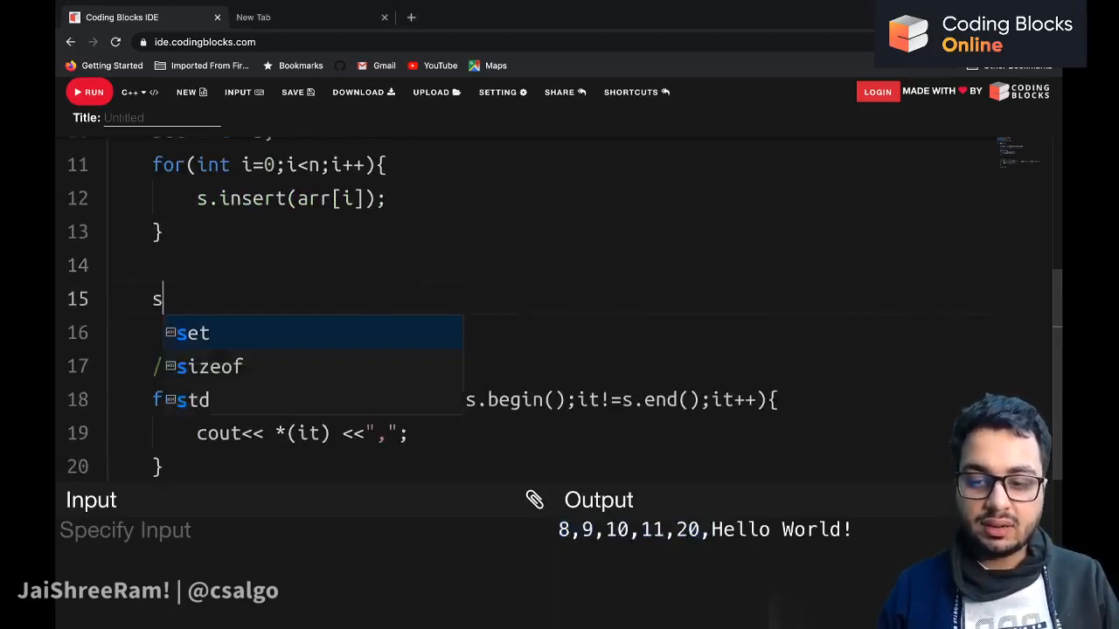
text(.erase())
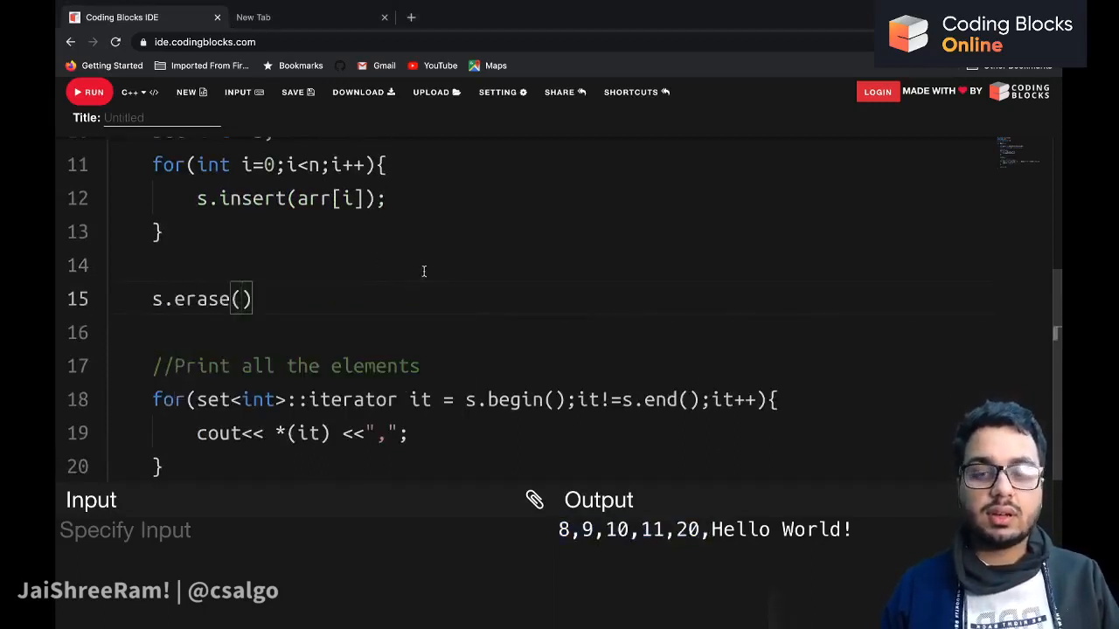
text(10)
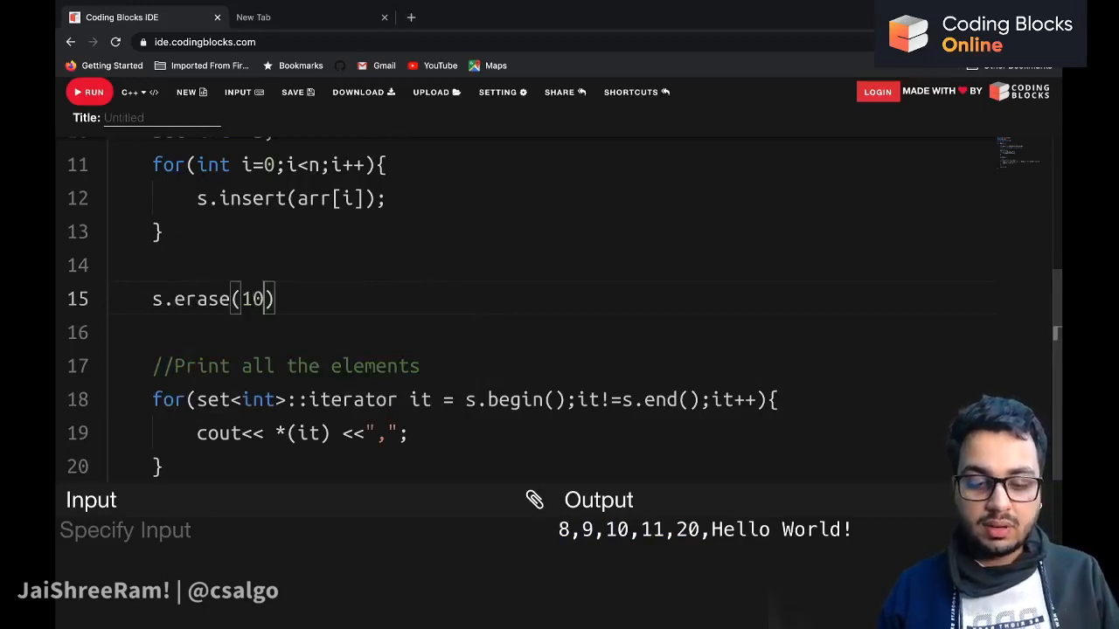
text(;)
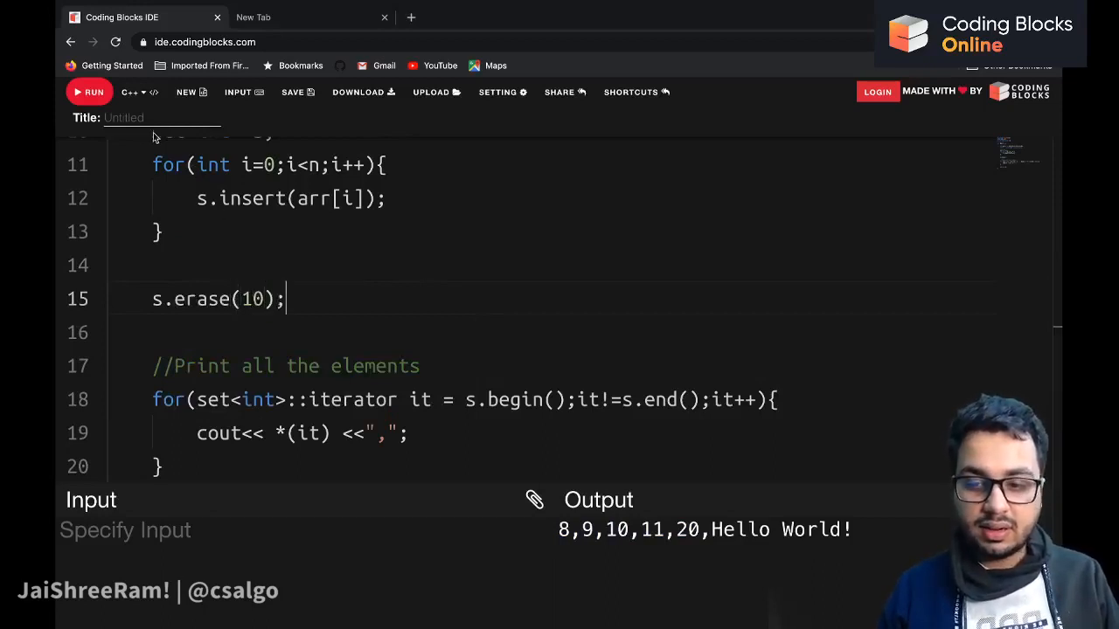
click(89, 91)
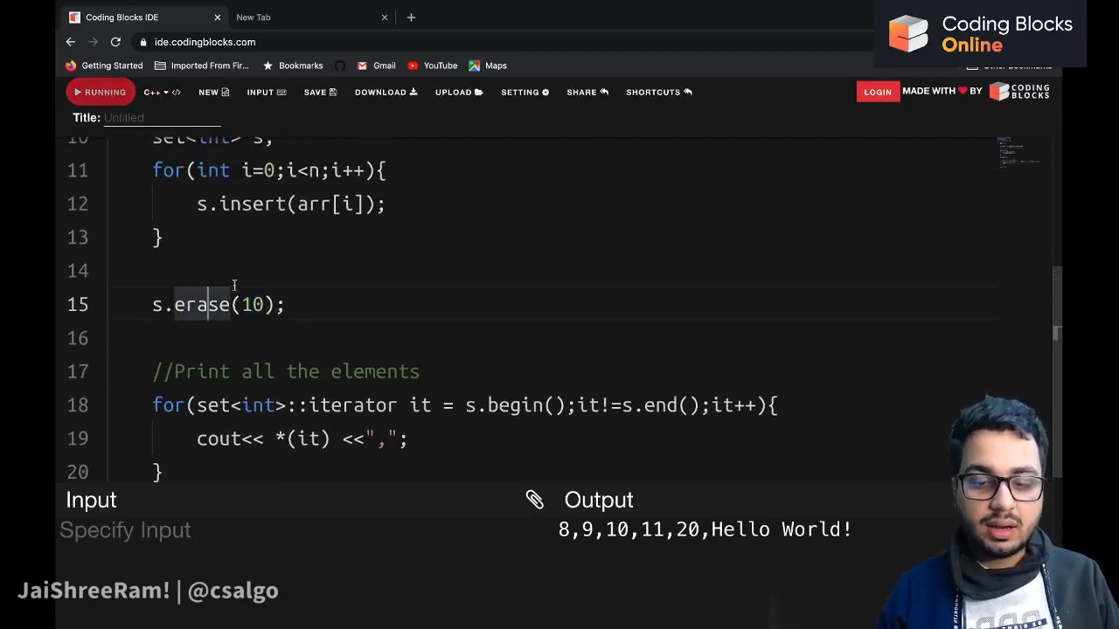
click(99, 91)
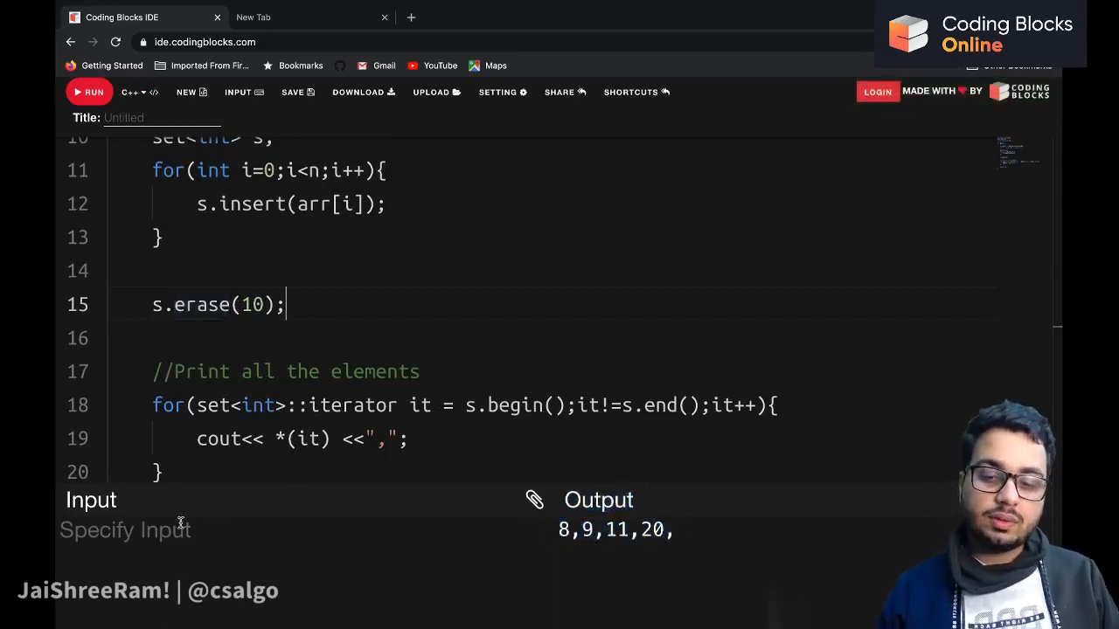
- Below erase(10) write auto it = s.find(11);
double_click(213, 304)
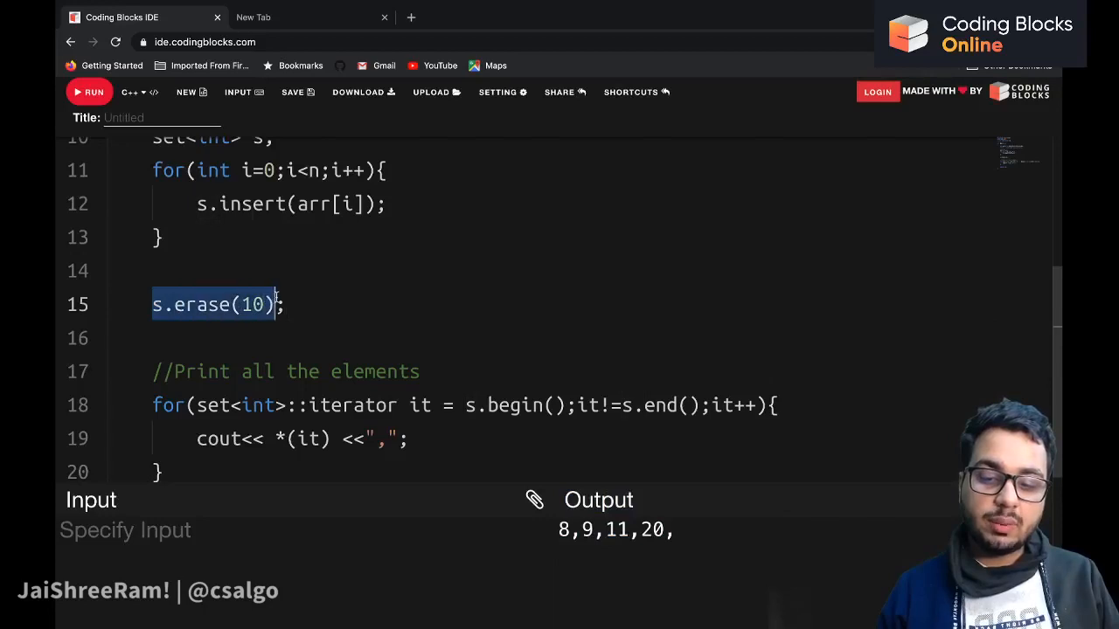
text(auto)
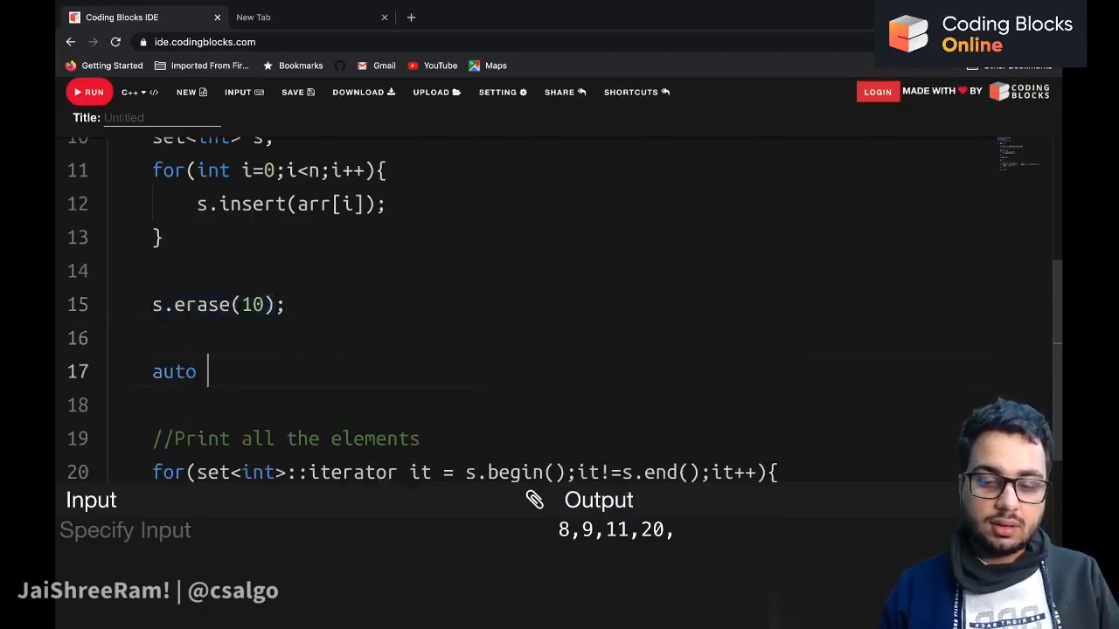
text(it =)
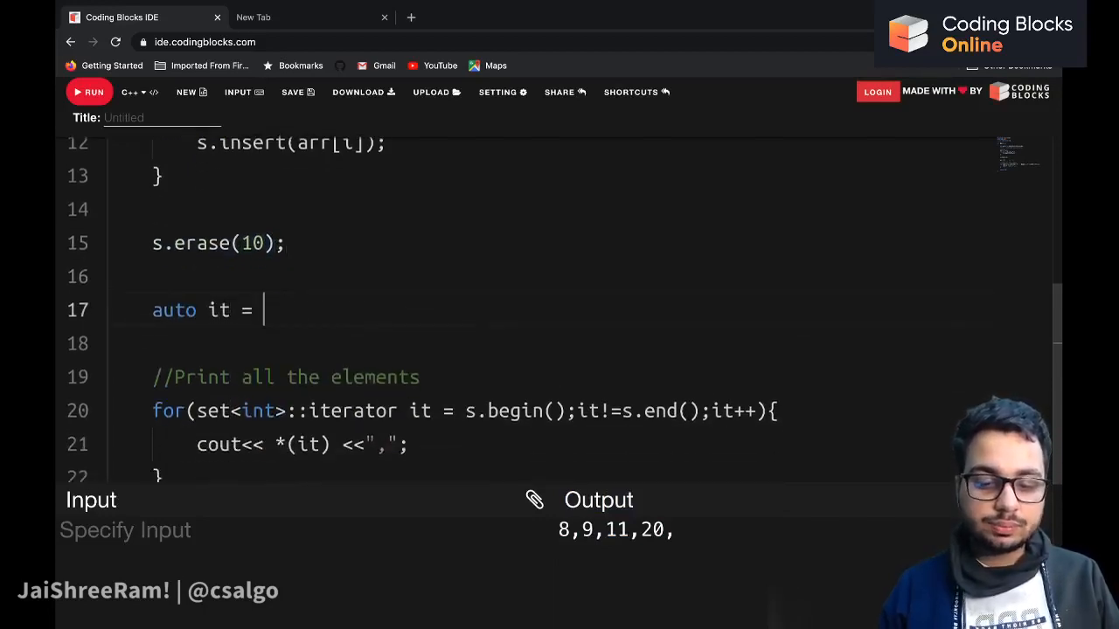
text(s.find())
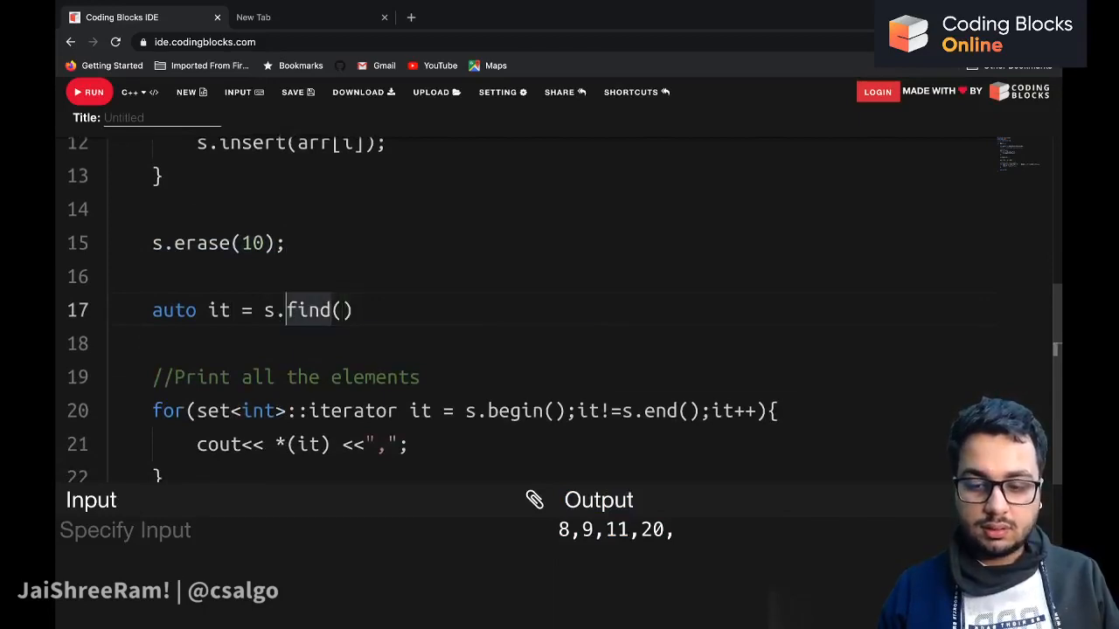
click(341, 311)
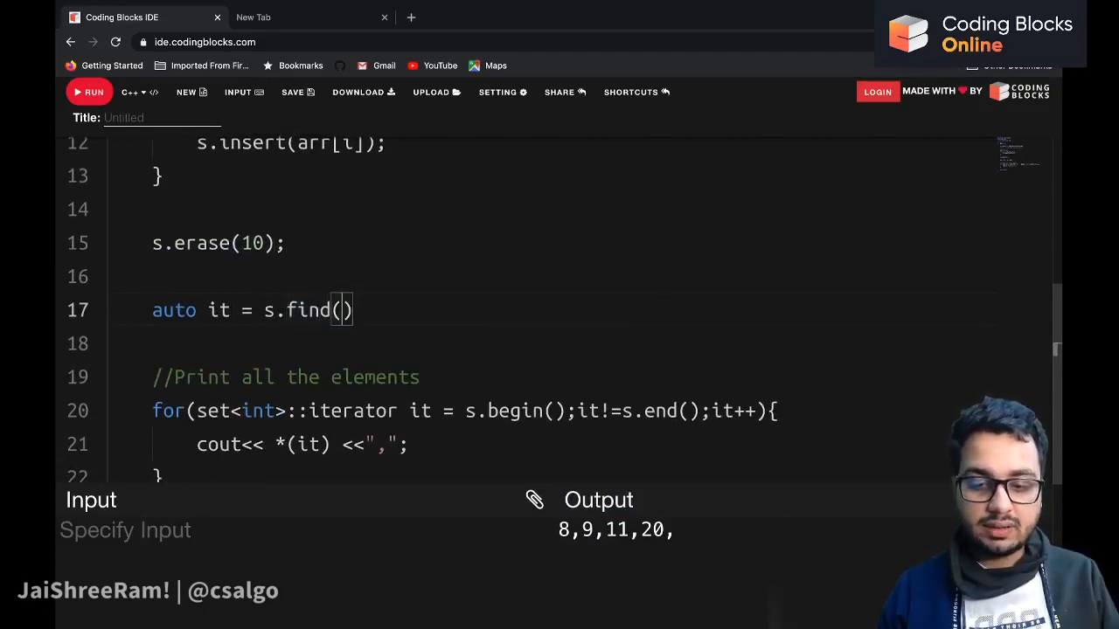
text(11);)
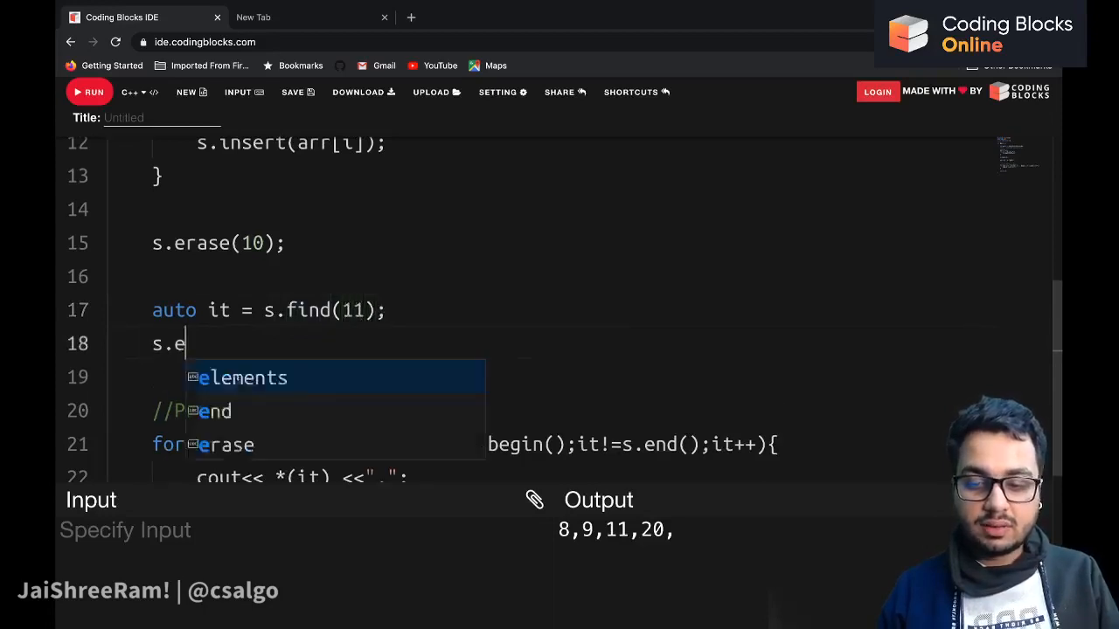
- Add s.erase(it); and rerun so the program prints 8,9,20
text(rase(it);)
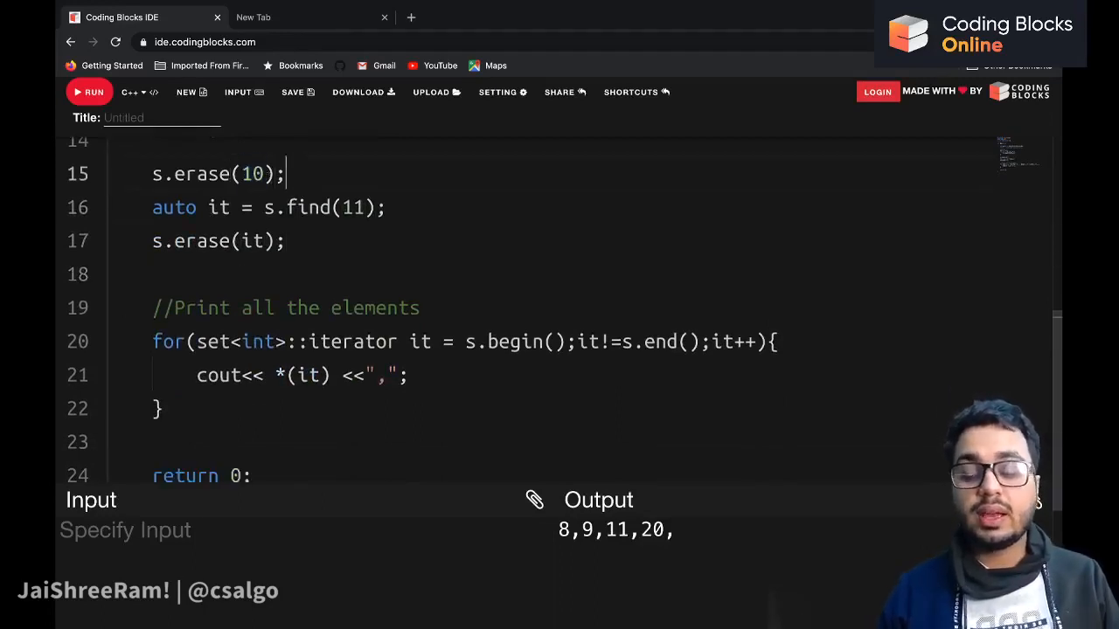
double_click(257, 242)
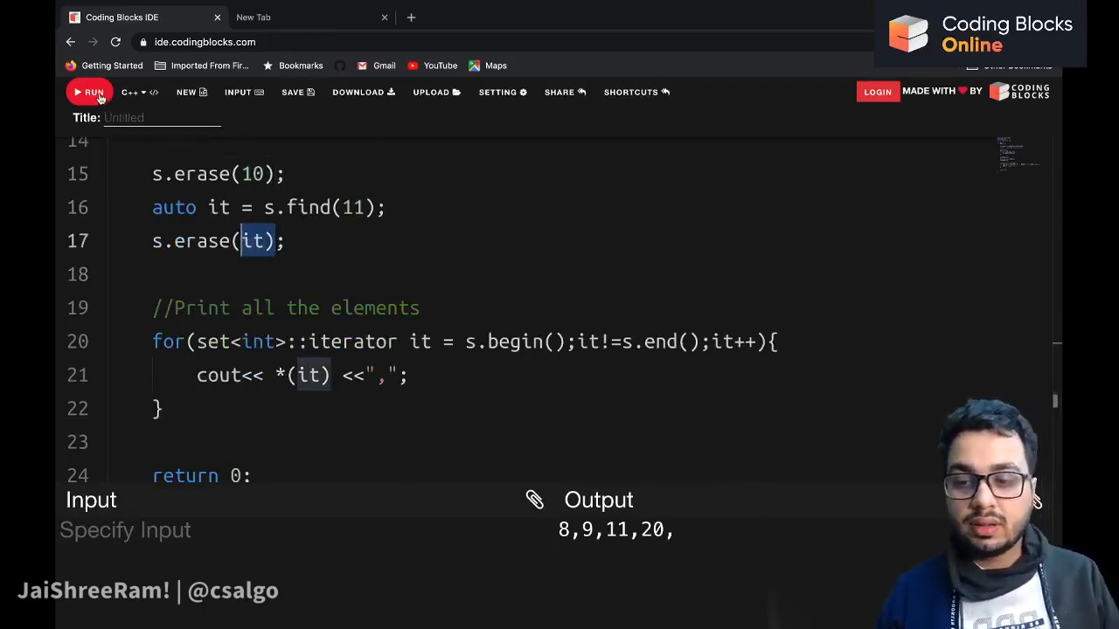
click(91, 91)
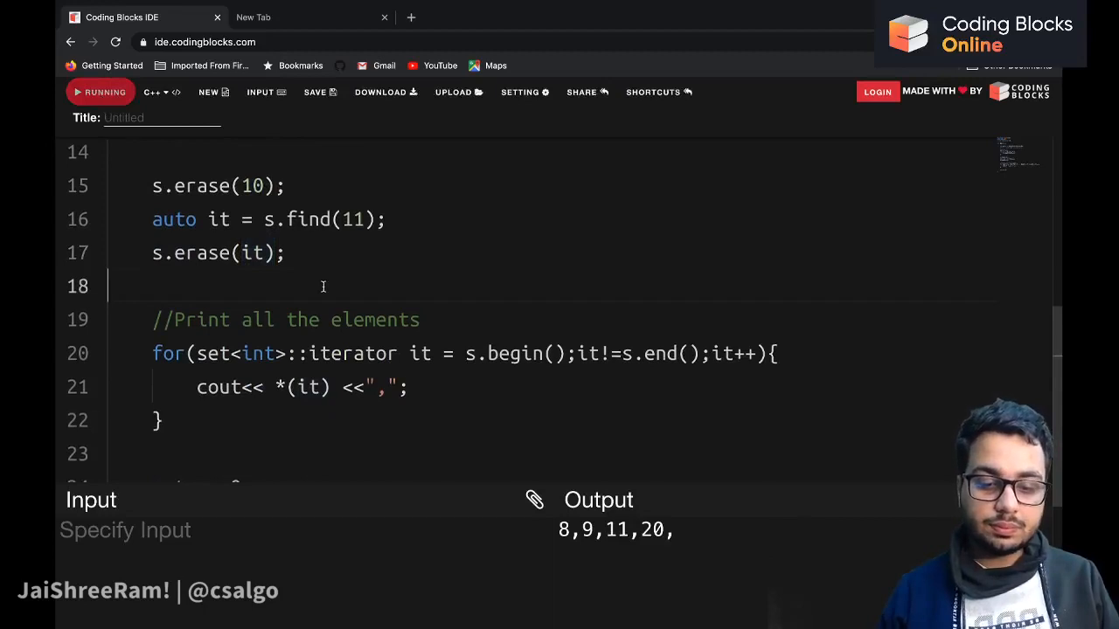
click(99, 91)
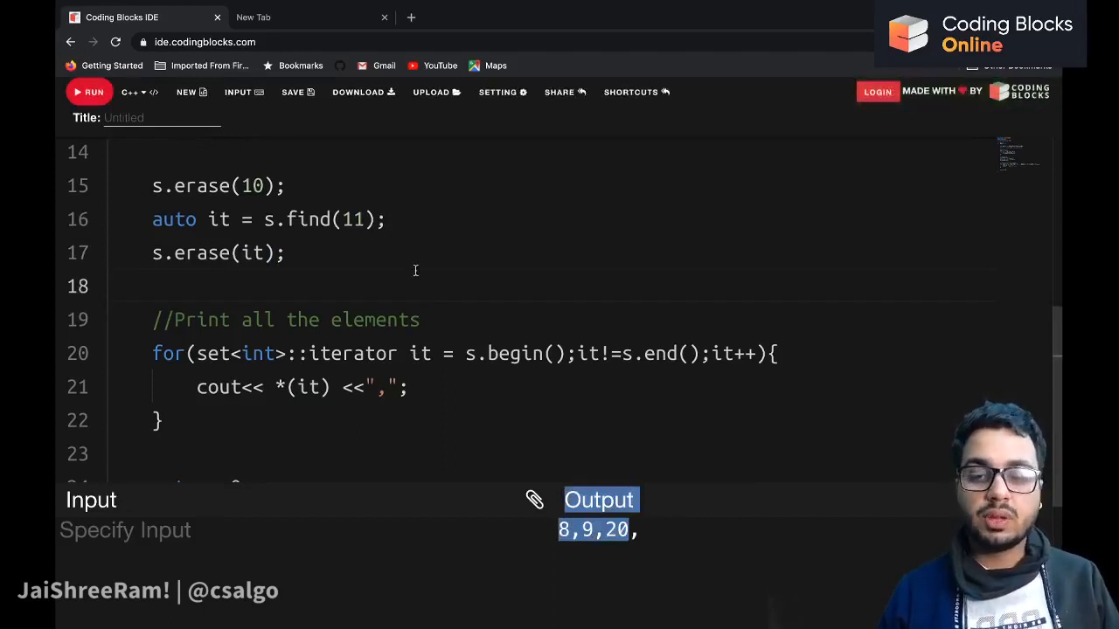
scroll(up, 3)
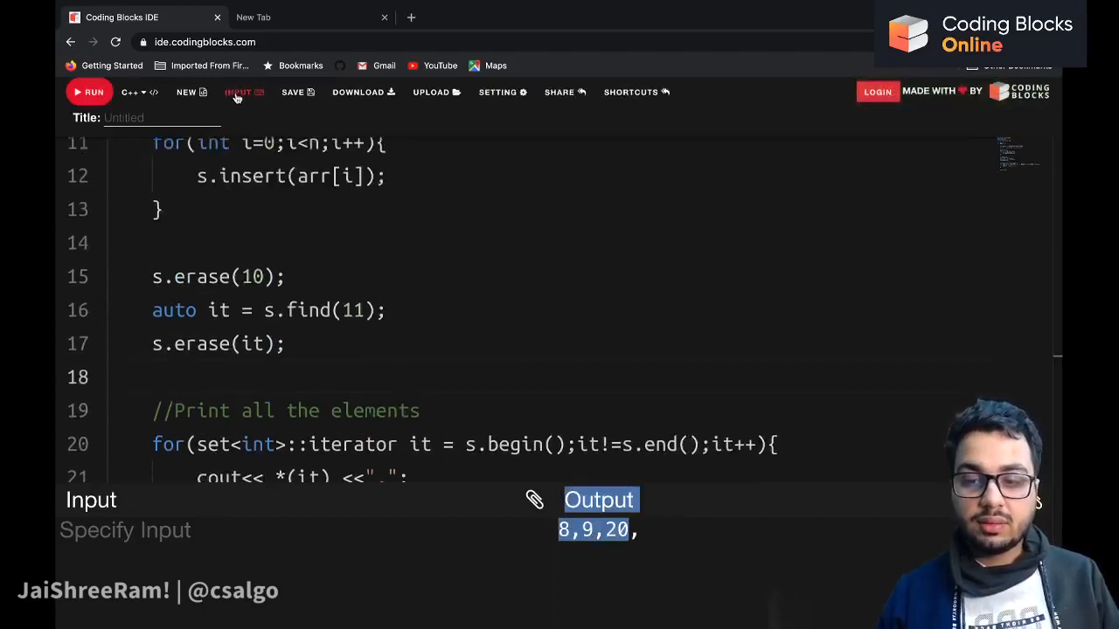